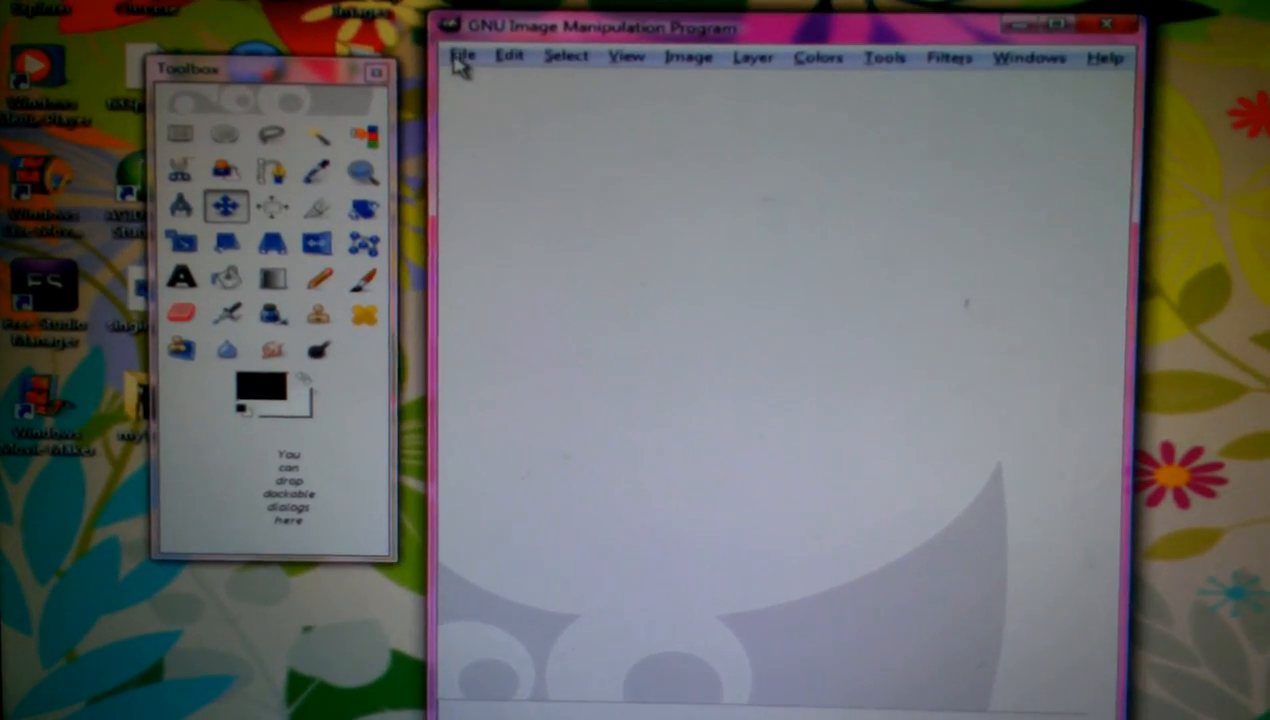
Step: Create a blank 700 × 500 pixel RGB canvas at 300 ppi with File > New
click(463, 55)
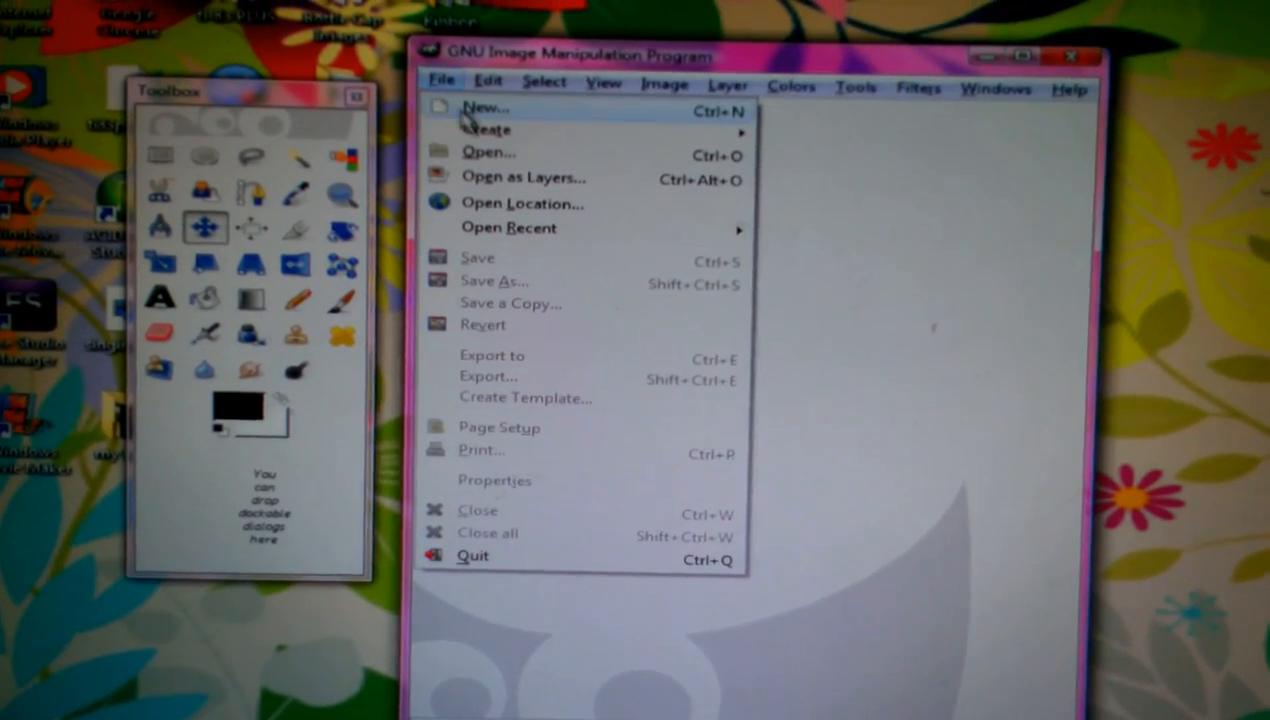
click(484, 107)
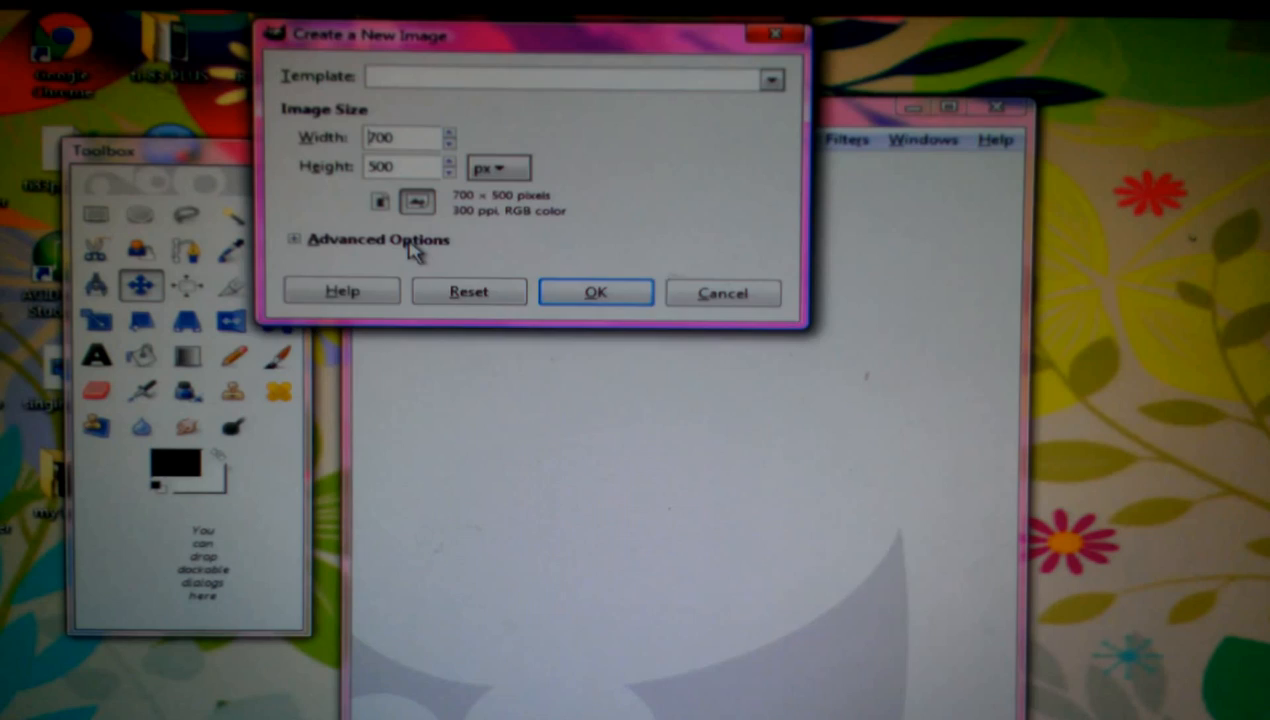
click(295, 239)
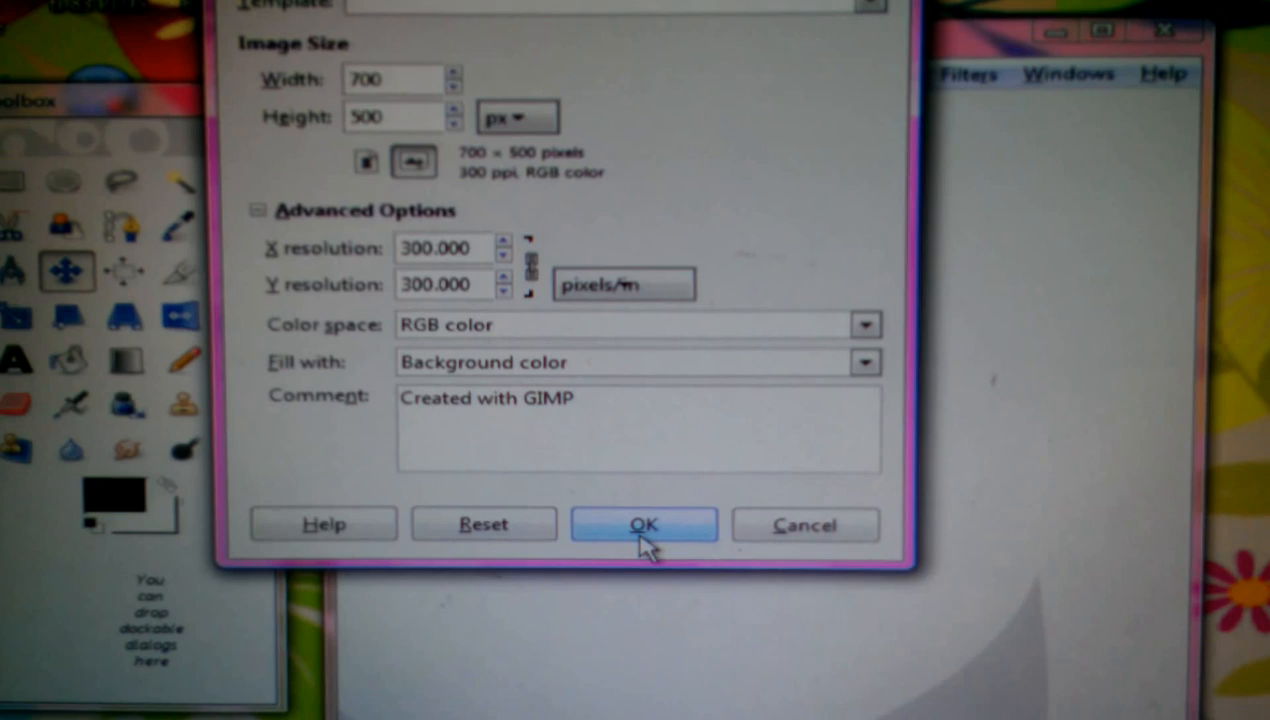
click(643, 524)
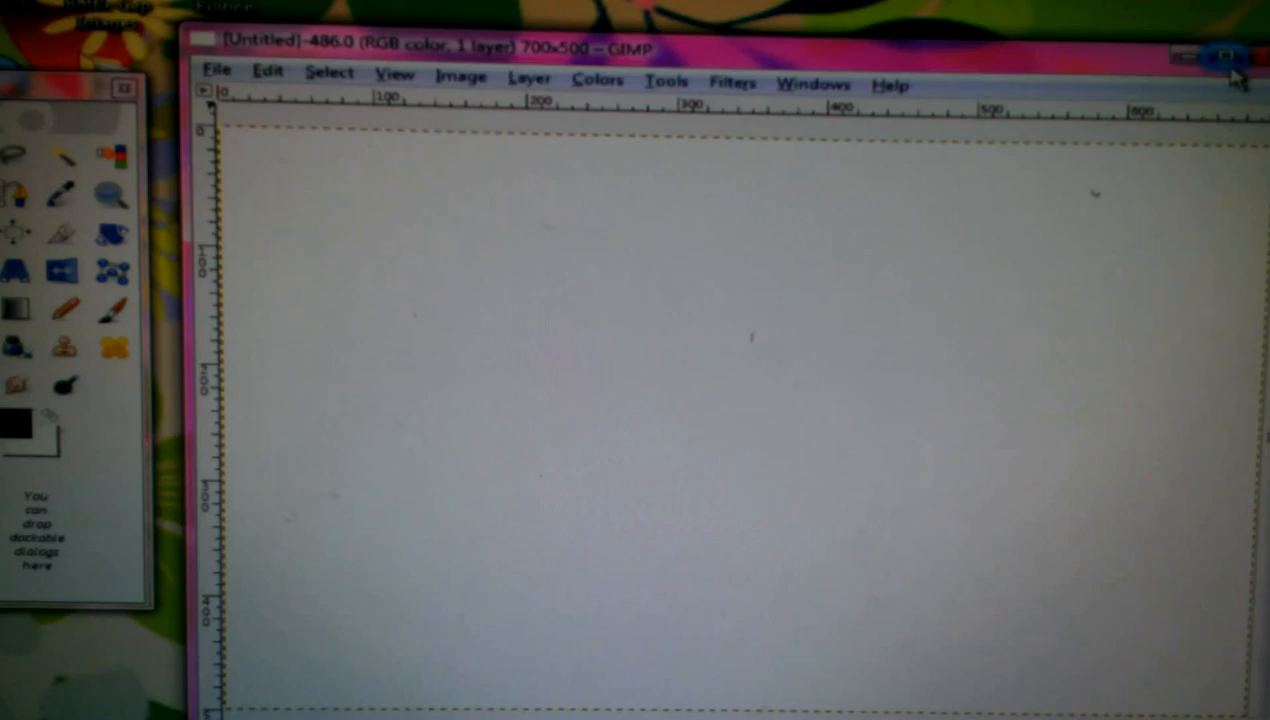
Step: Open f_abc267eecb.jpg, the pink NY logo, from the bottle cap pictures folder
click(217, 70)
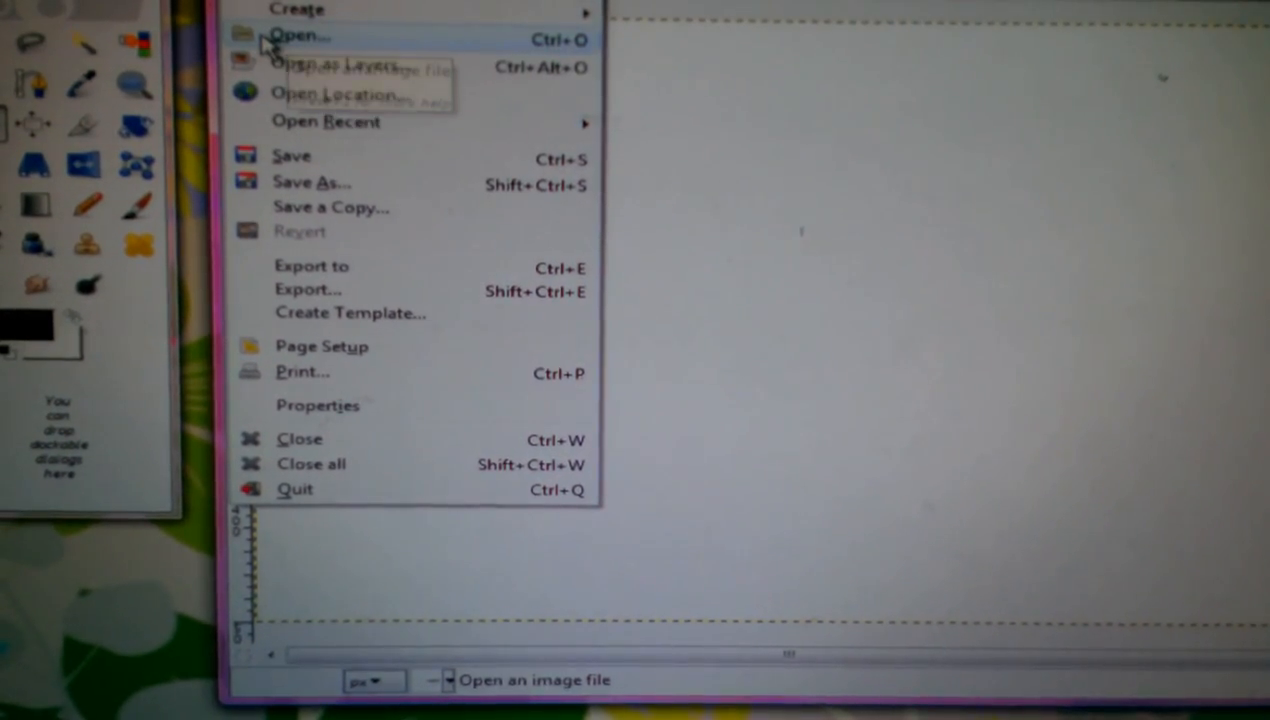
click(293, 37)
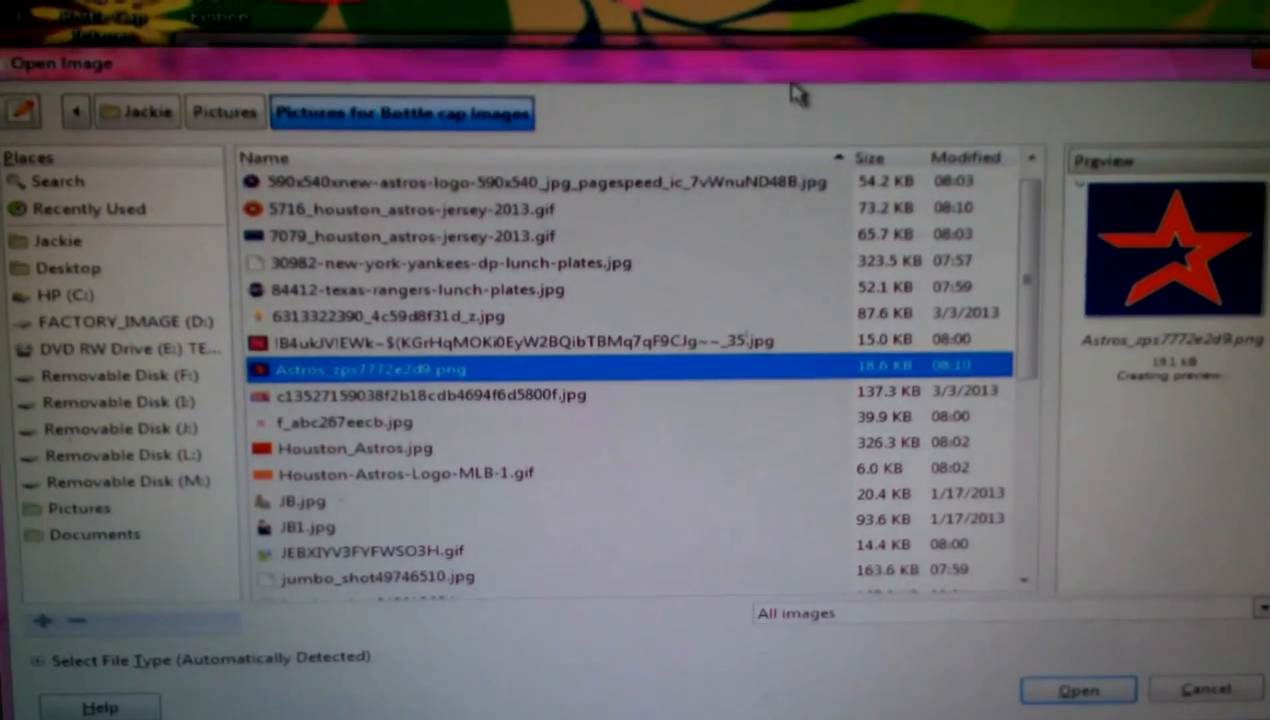
click(344, 405)
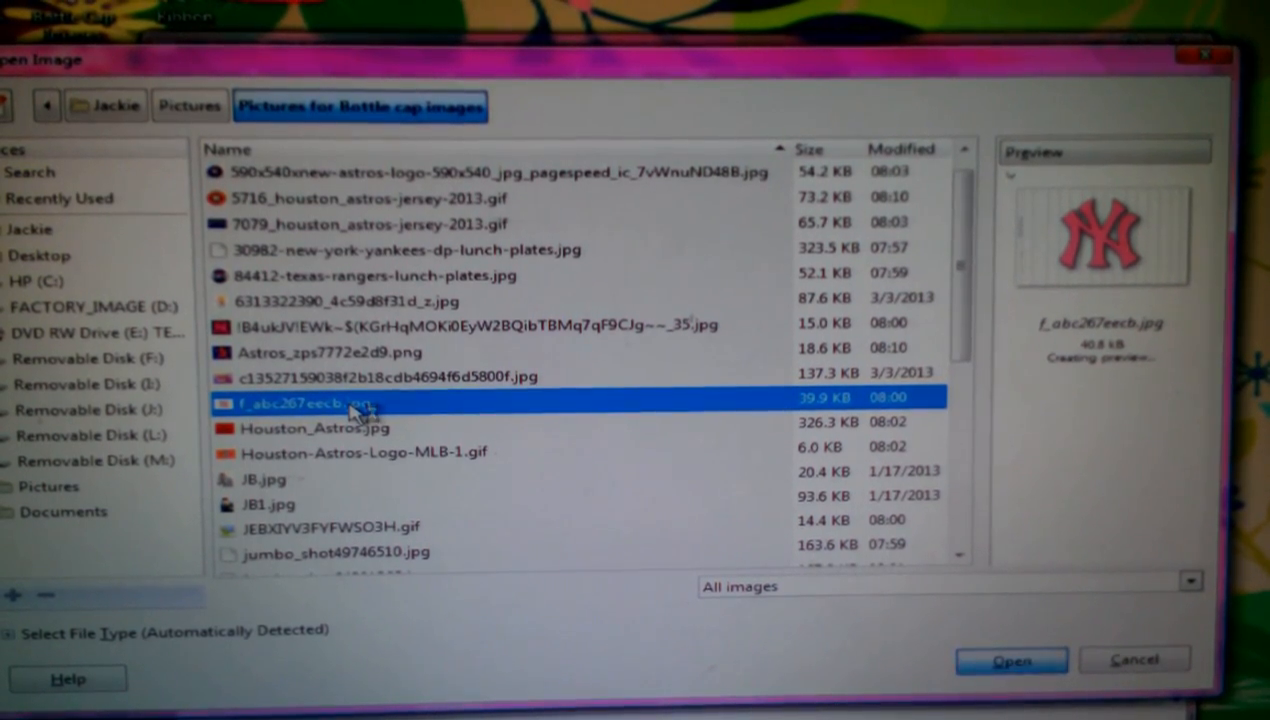
click(1011, 661)
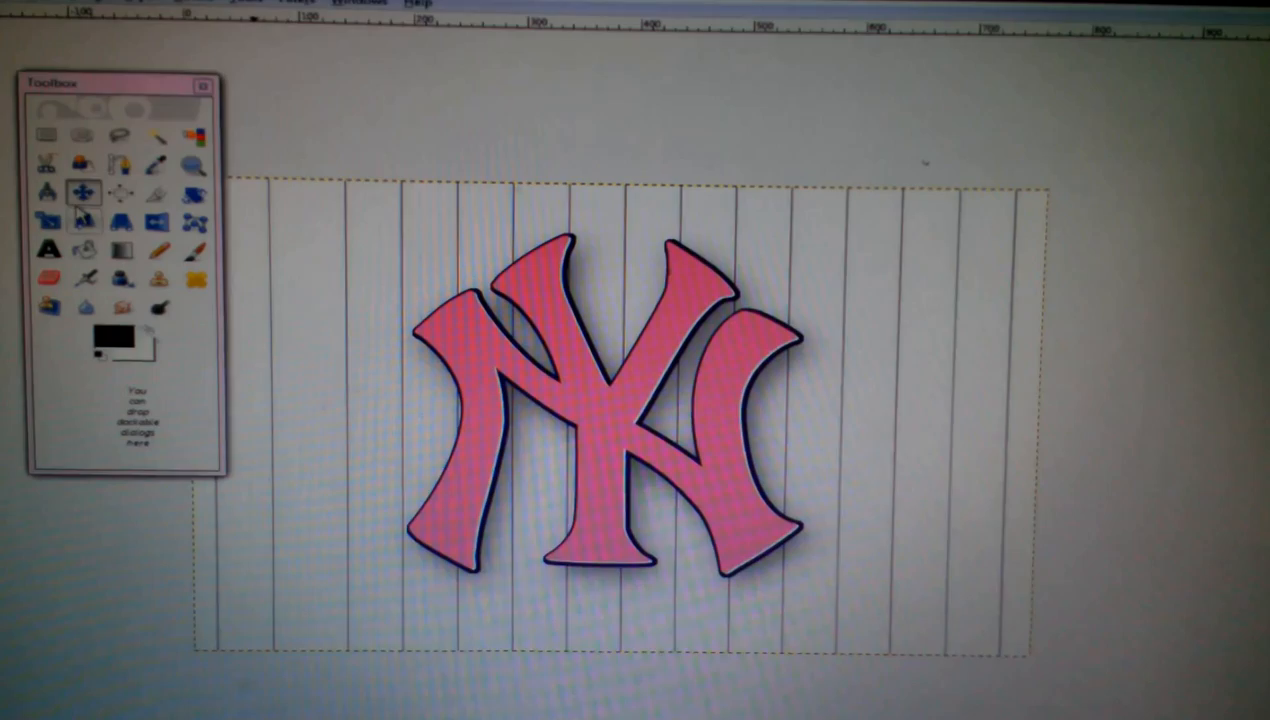
Step: Set the NY logo image's X and Y resolution to 300 ppi in Scale Image
click(103, 72)
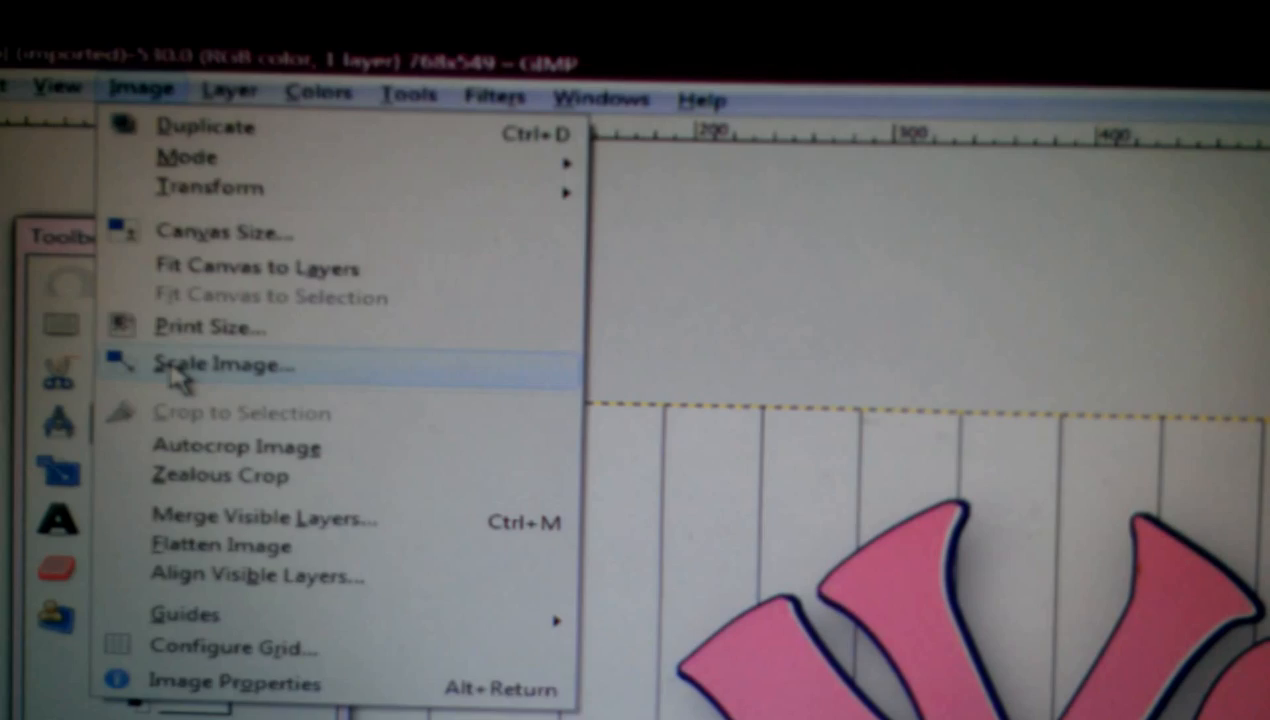
click(223, 364)
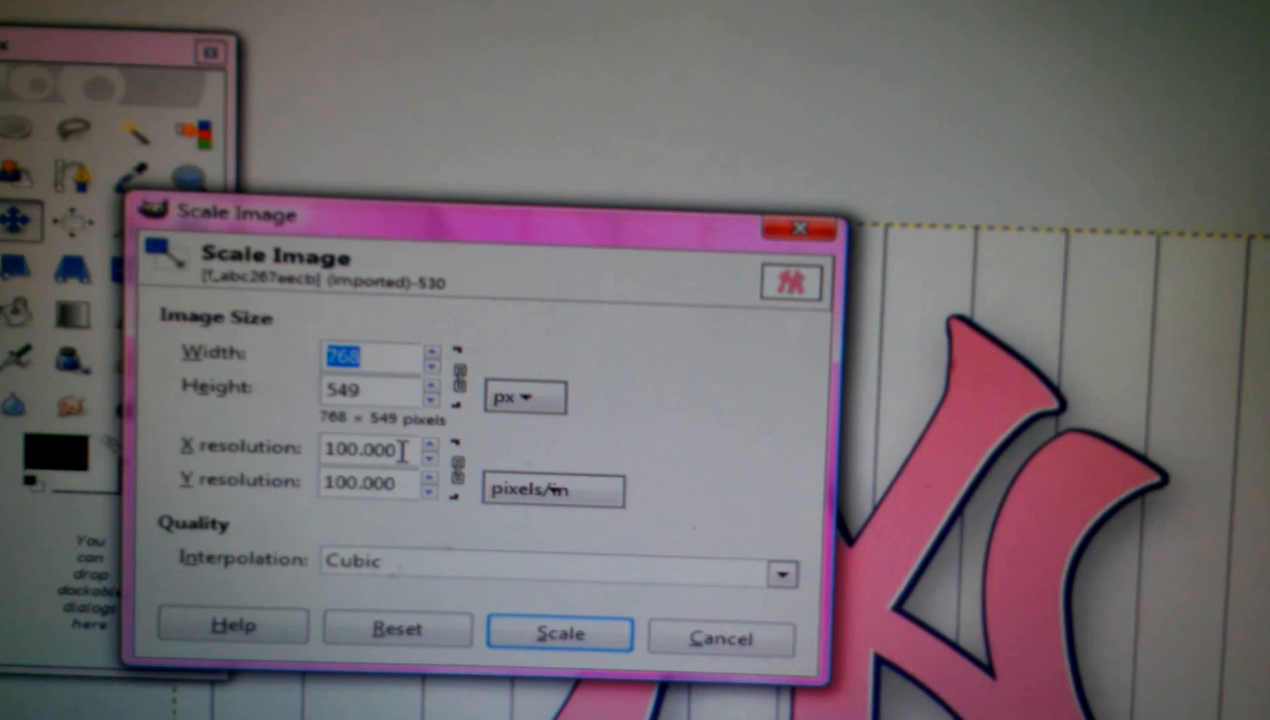
click(375, 451)
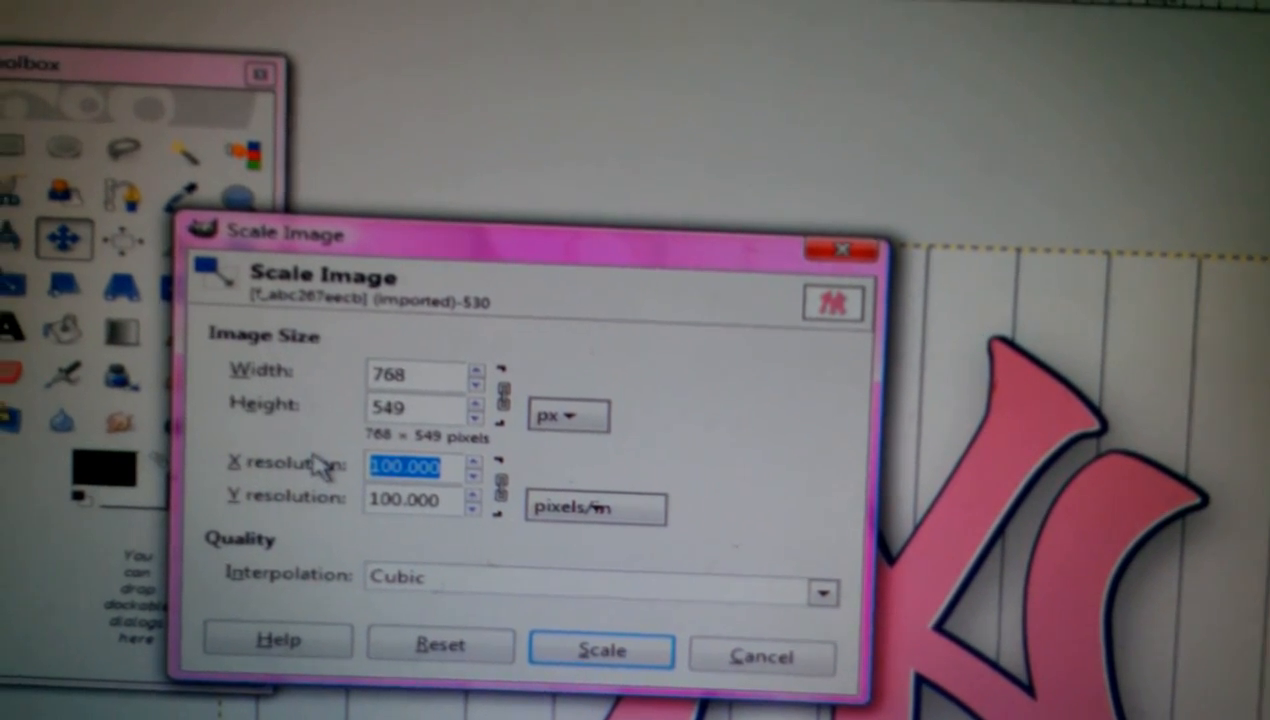
text(33)
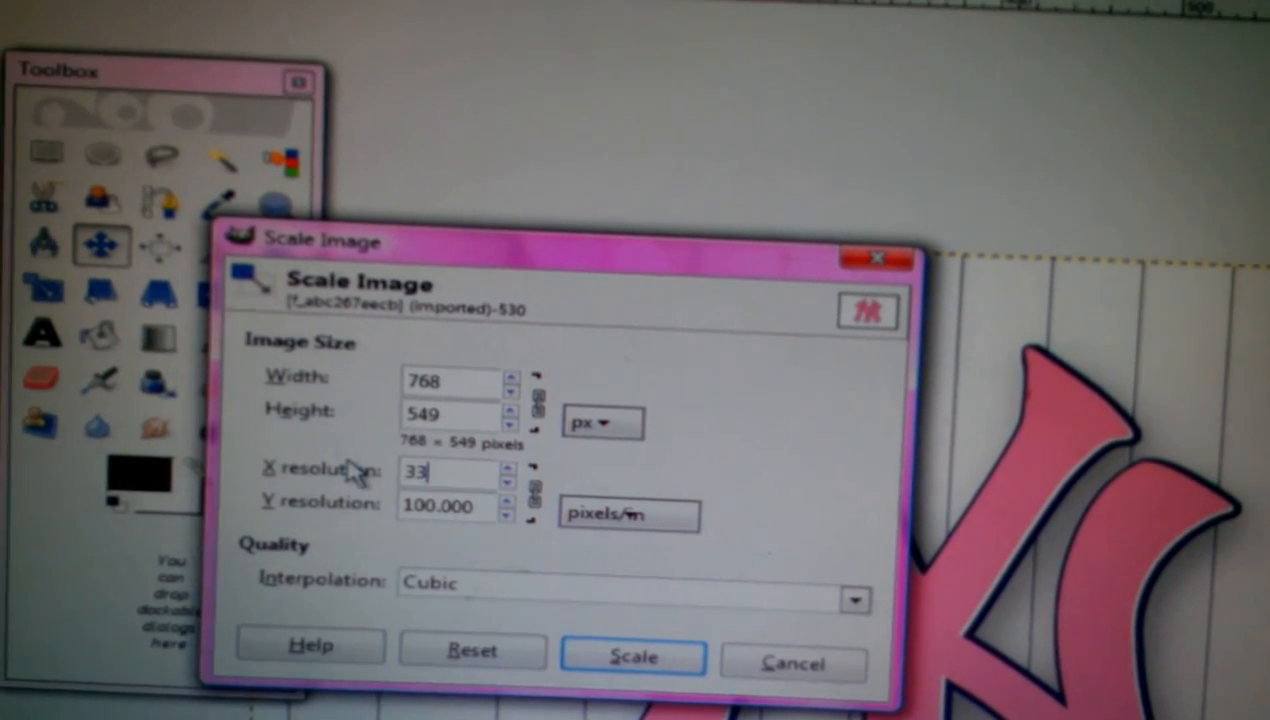
text(00.000)
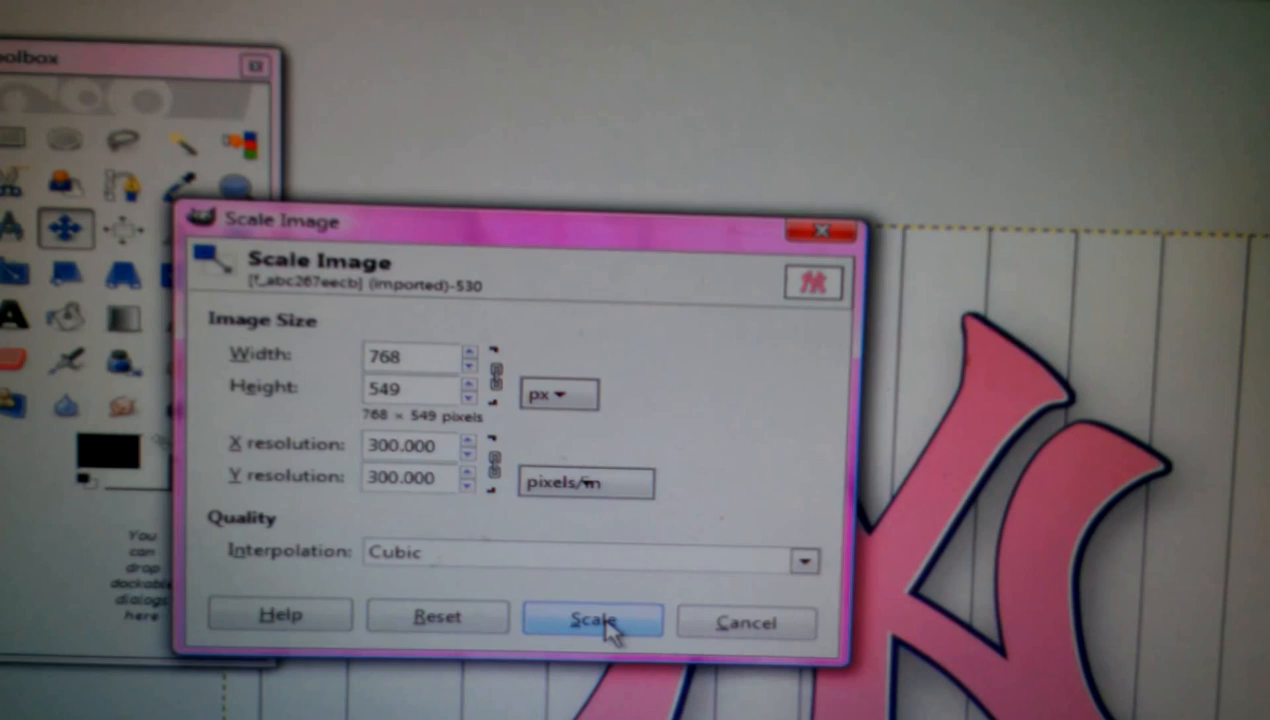
click(592, 617)
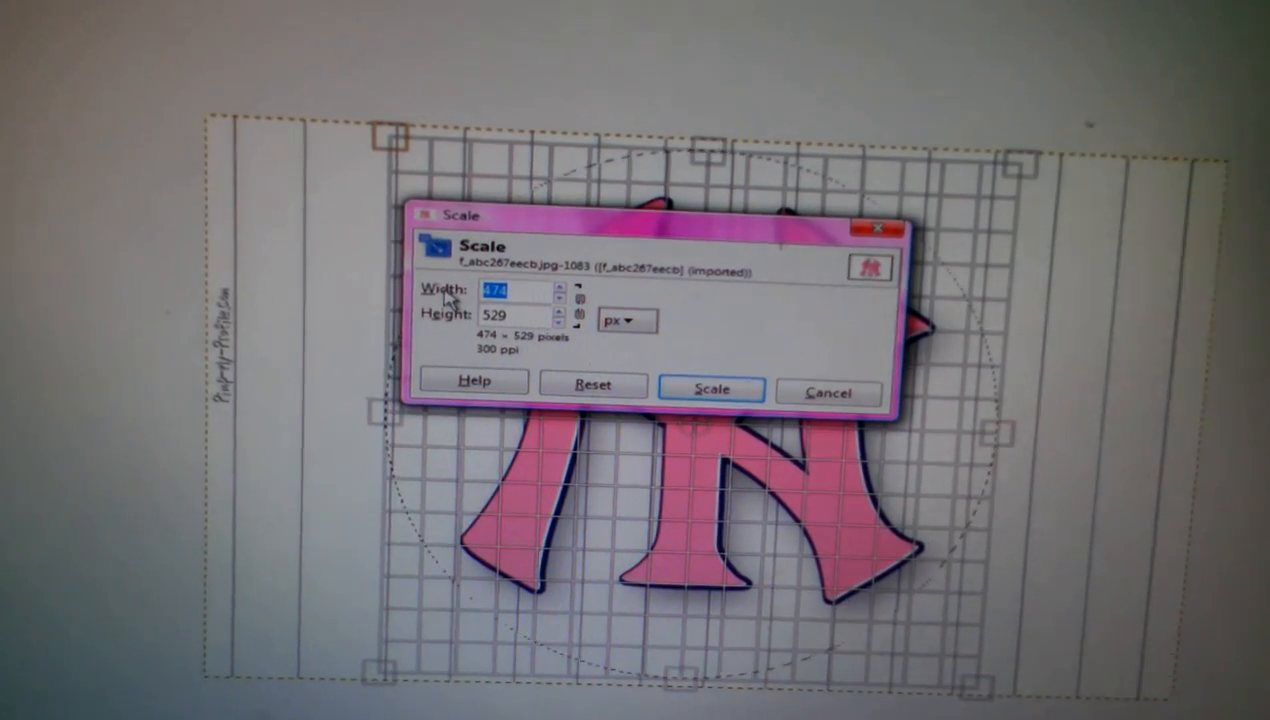
Step: Scale the circled NY logo layer to 120 × 120 pixels
text(120)
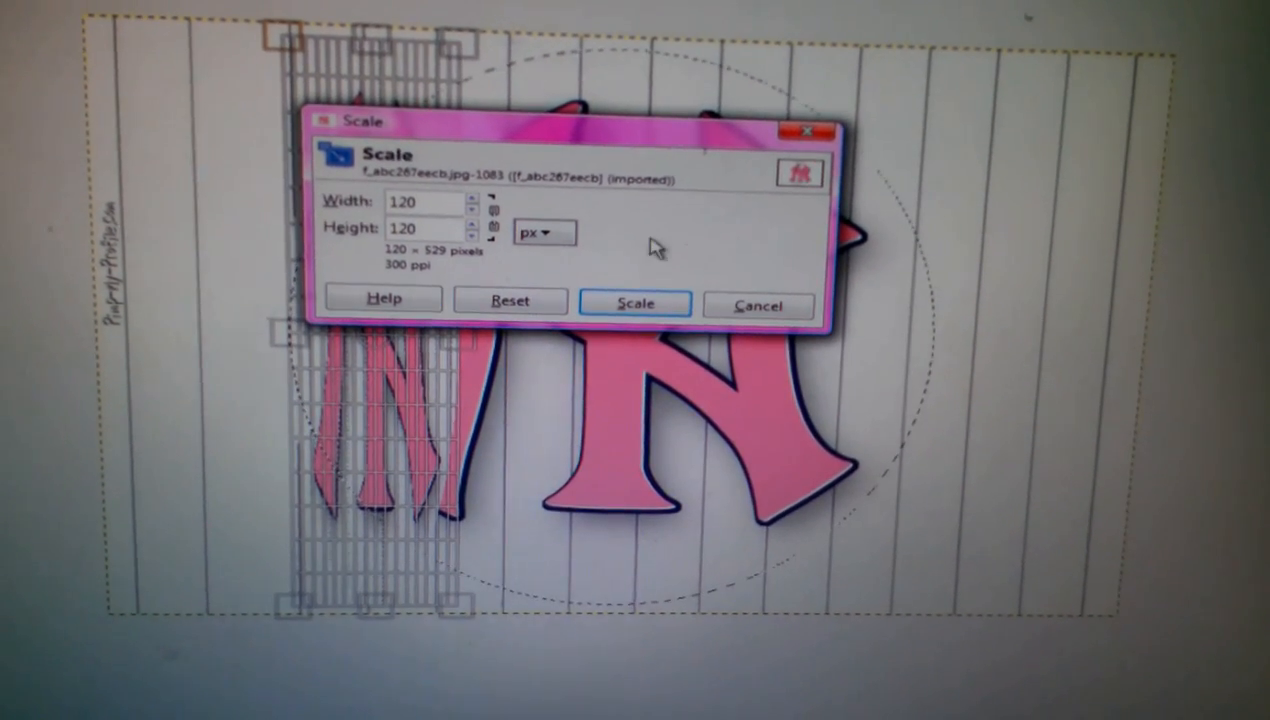
click(634, 302)
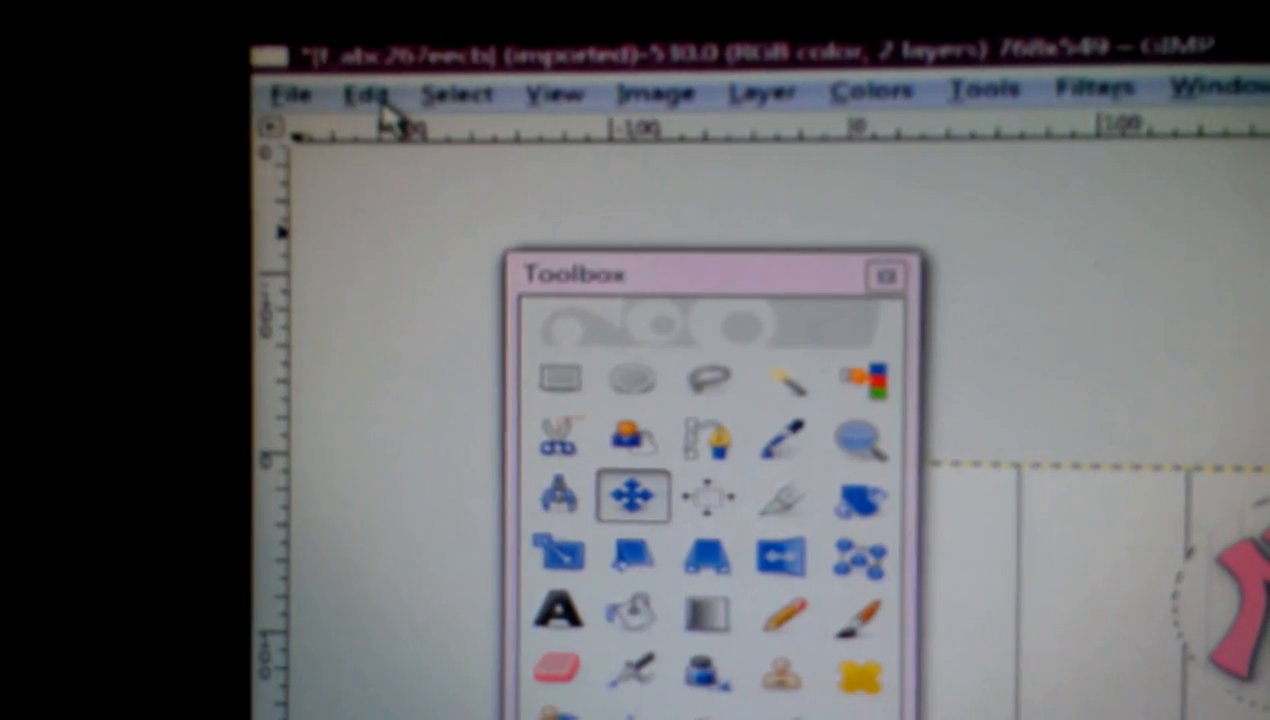
Step: Copy the small NY logo from the Edit menu
click(367, 91)
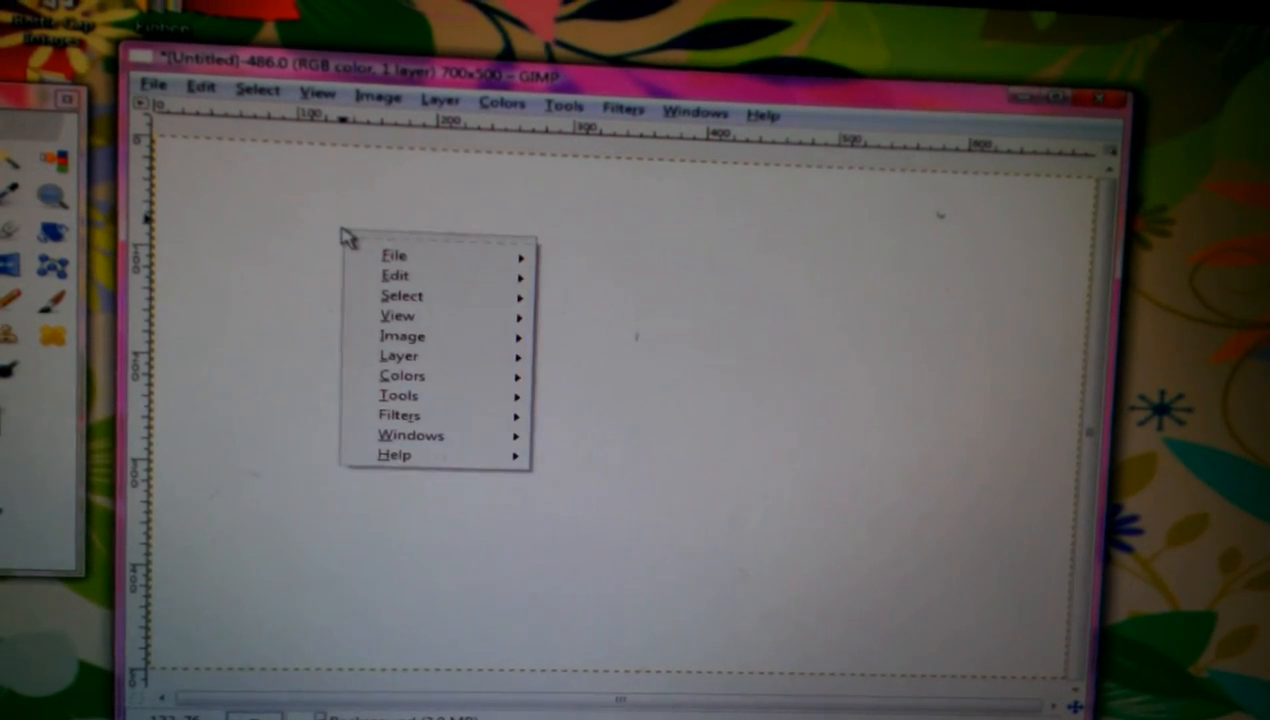
Step: Paste the NY logo at the canvas's top-left and paste a second copy beneath it
click(396, 275)
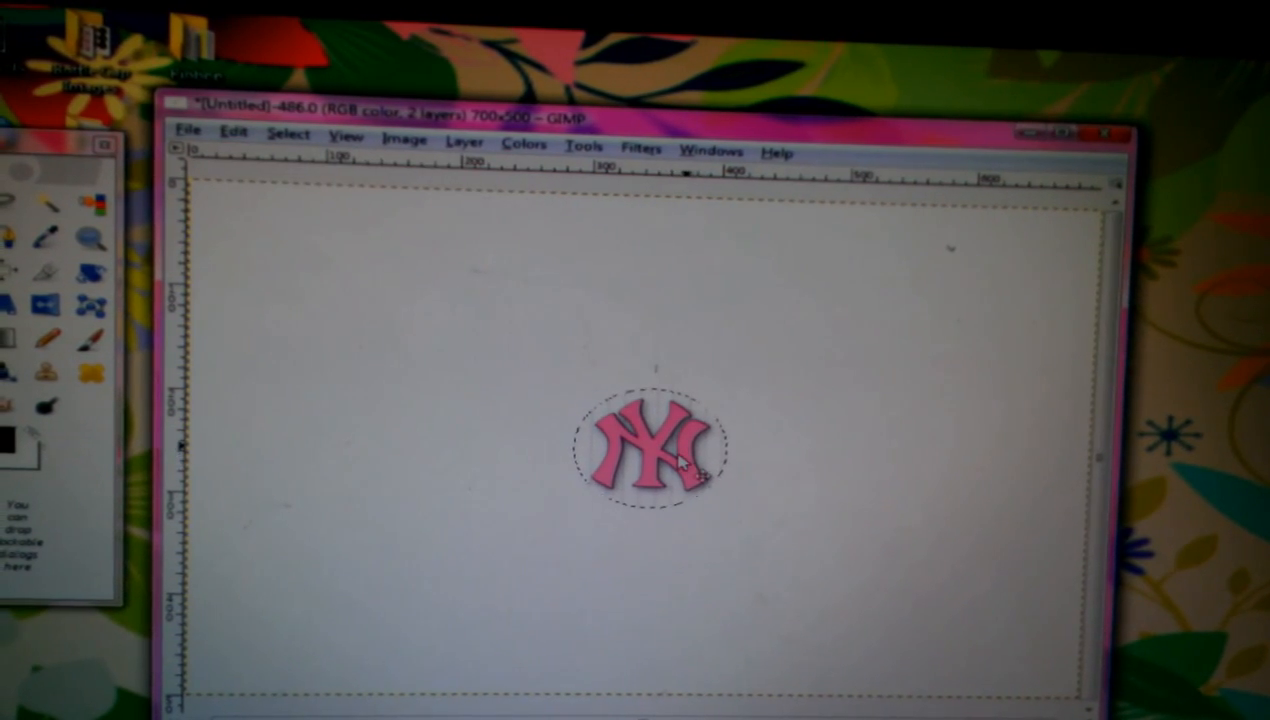
drag(645, 445, 320, 285)
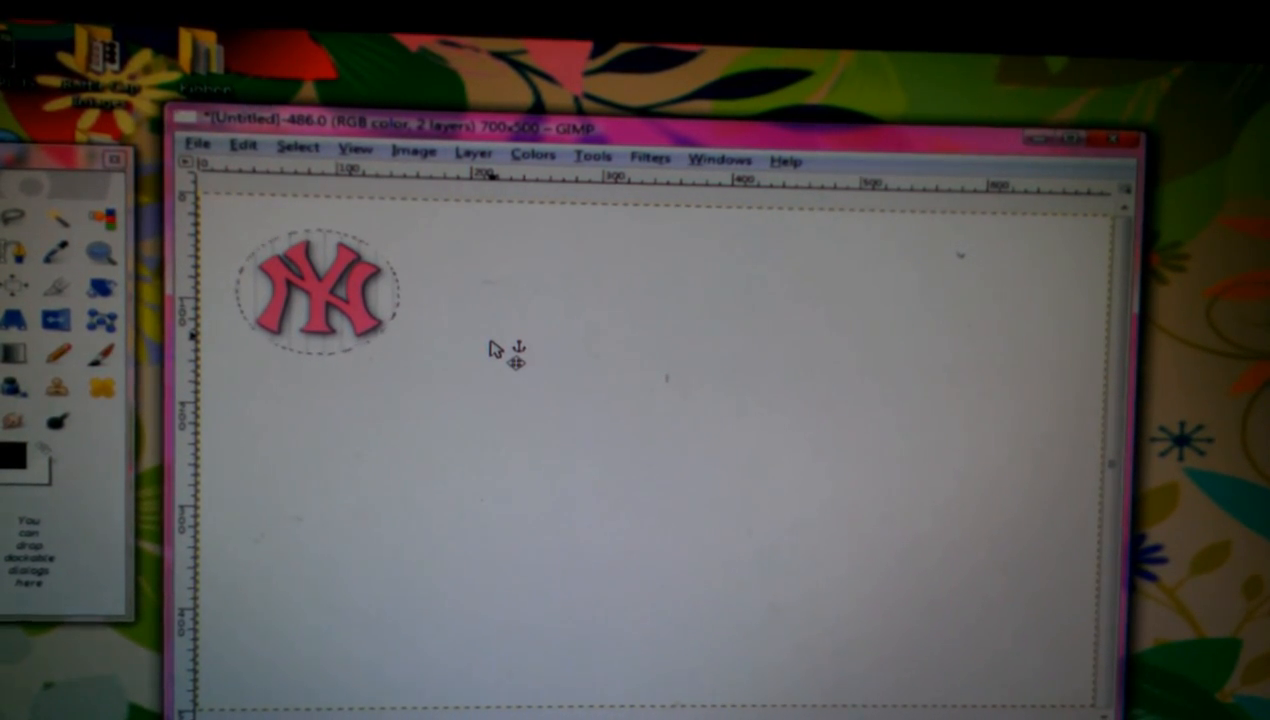
right_click(500, 355)
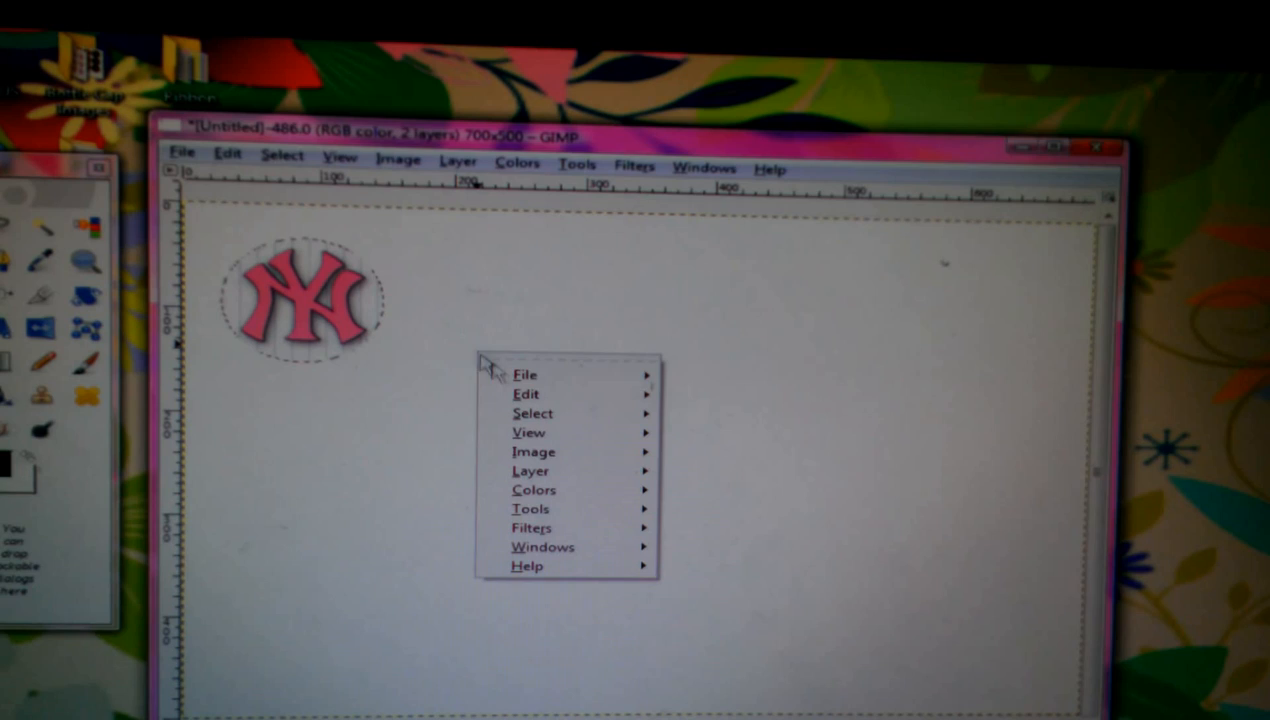
click(526, 393)
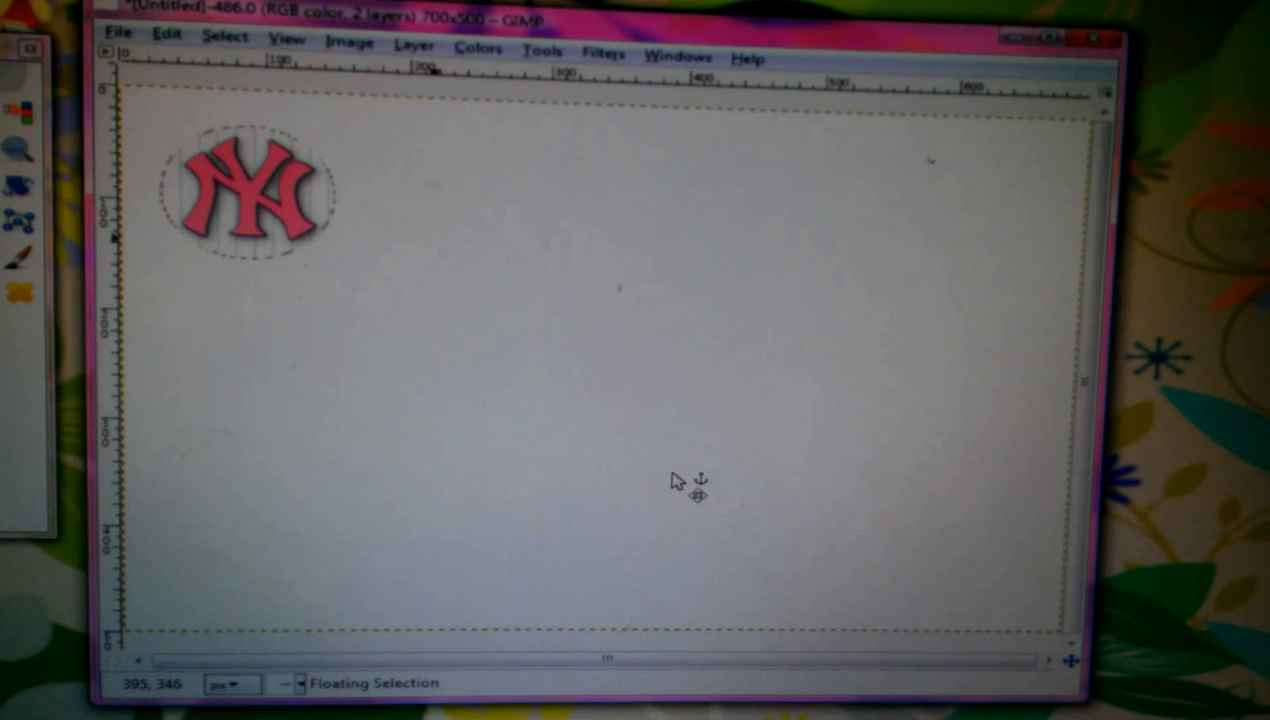
drag(250, 190, 250, 300)
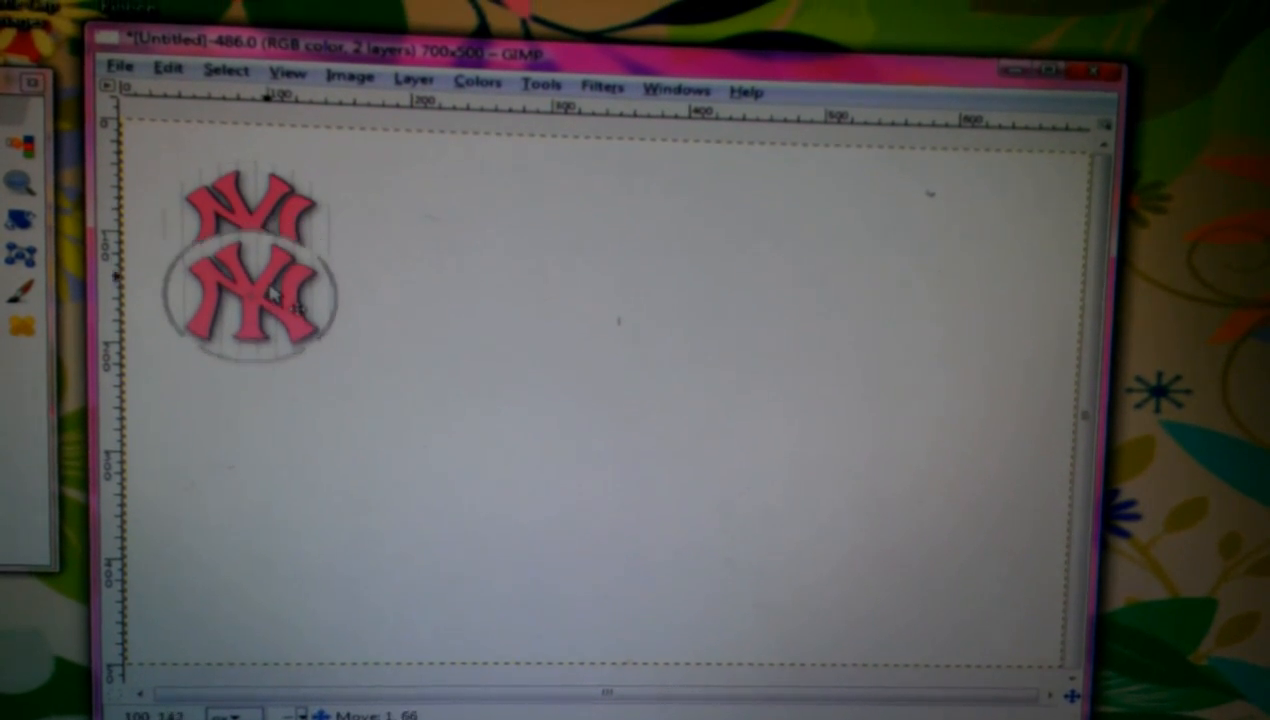
drag(250, 300, 250, 380)
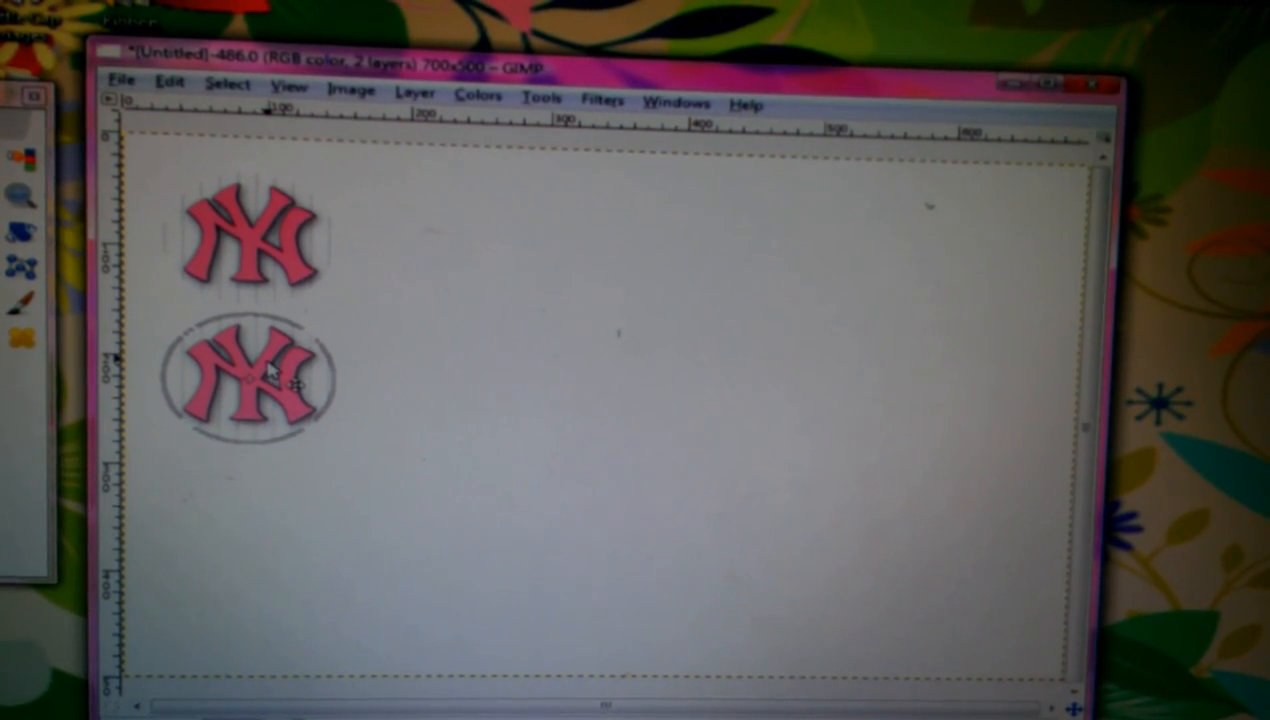
drag(250, 375, 420, 310)
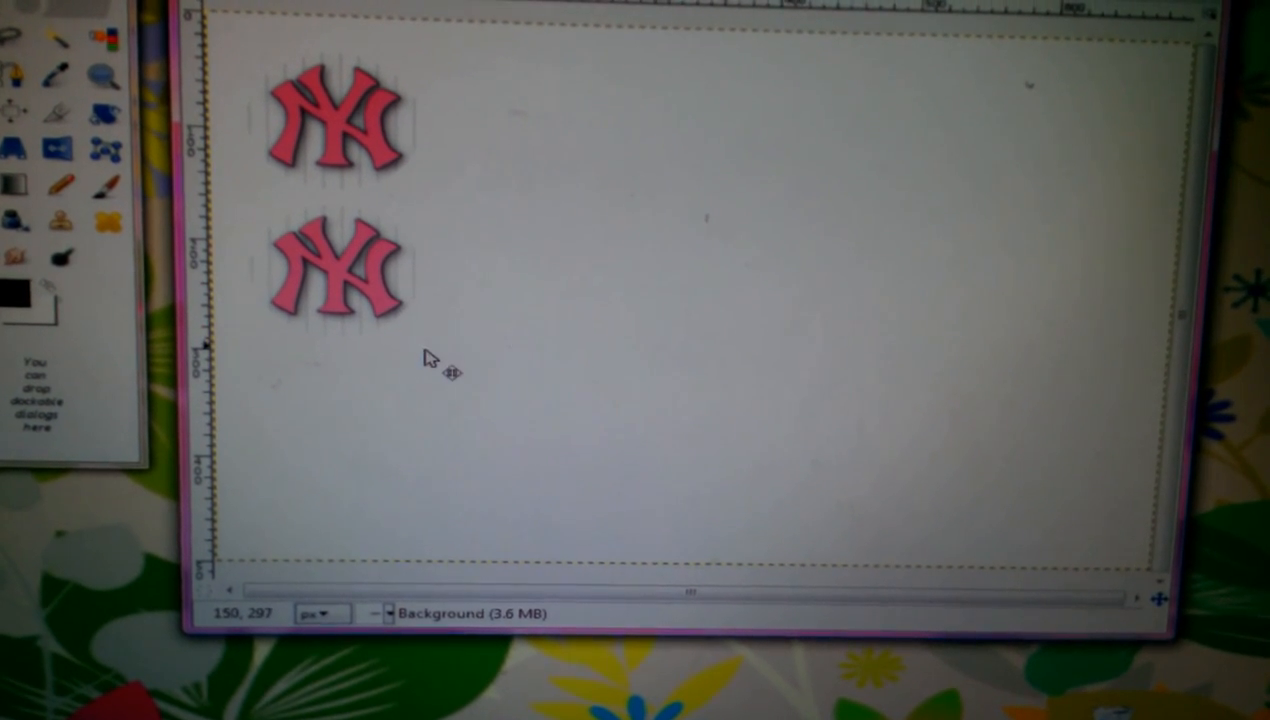
Step: Paste a third NY logo copy and drag it into position
right_click(427, 357)
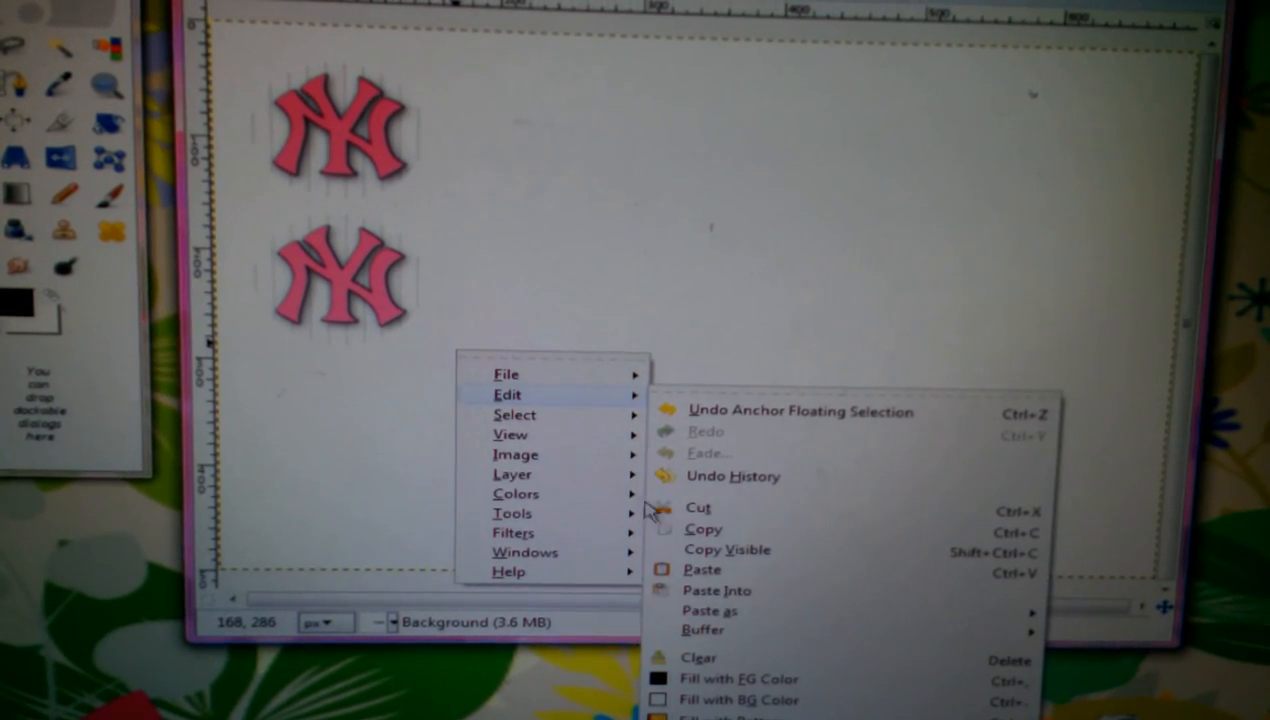
click(703, 569)
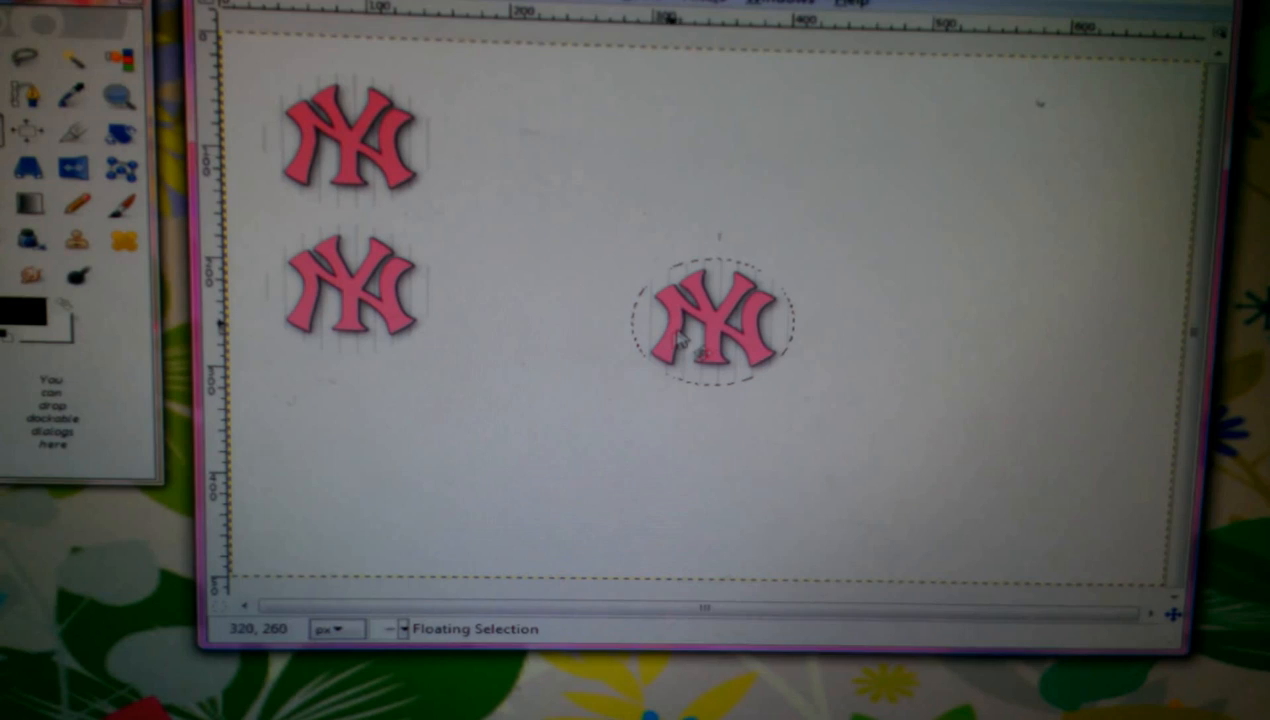
drag(715, 320, 365, 455)
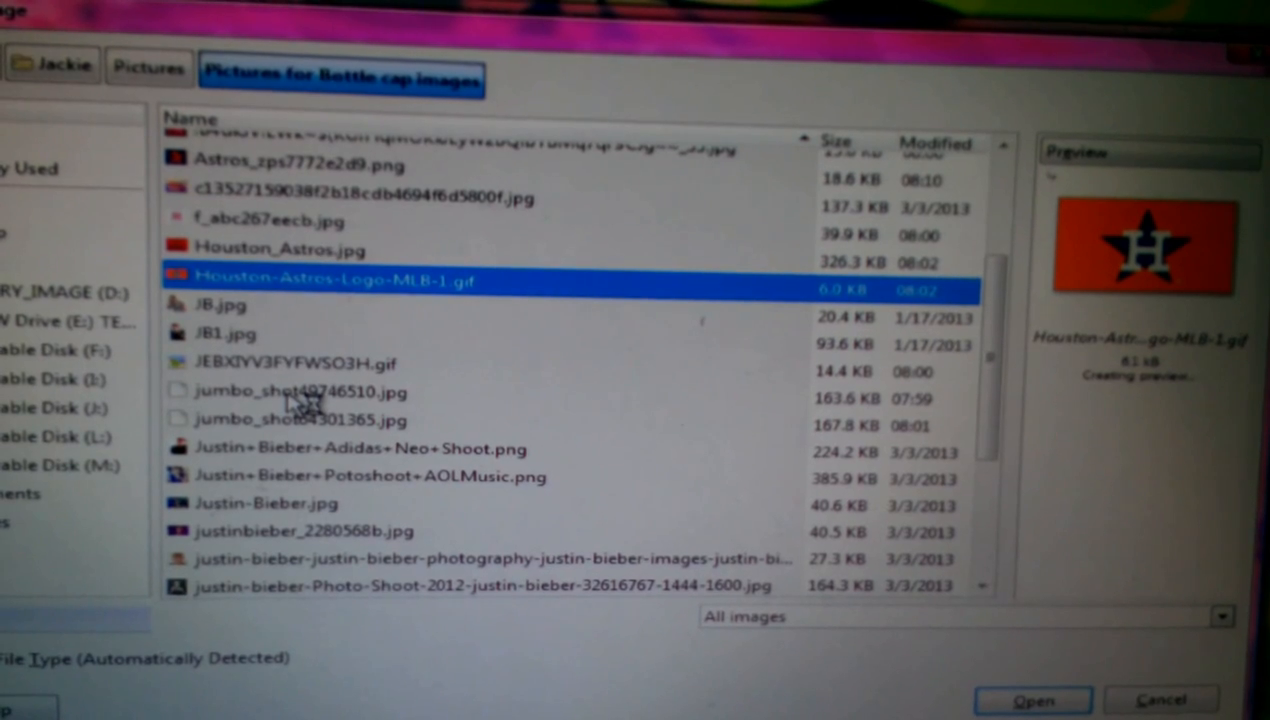
Step: Open jumbo_shot49746510.jpg, the pink Yankees picture
click(300, 391)
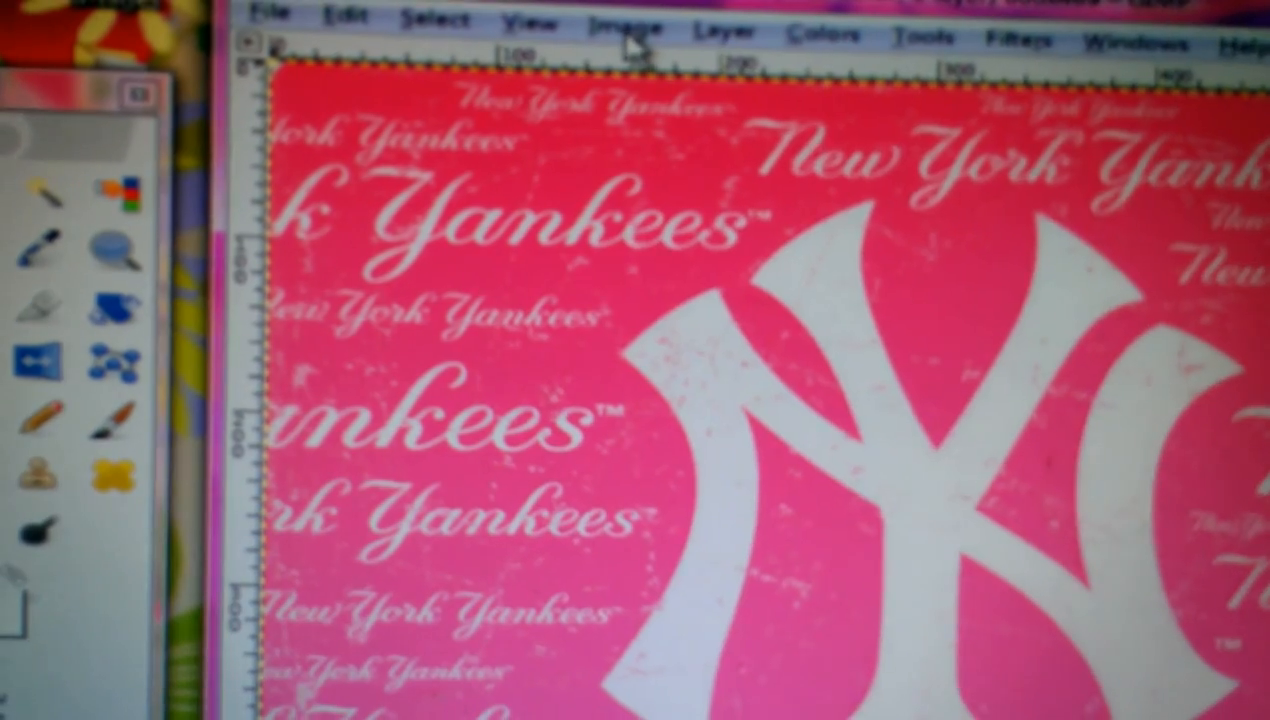
Step: Set the pink Yankees picture's X/Y resolution to 300 ppi in Scale Image
click(623, 30)
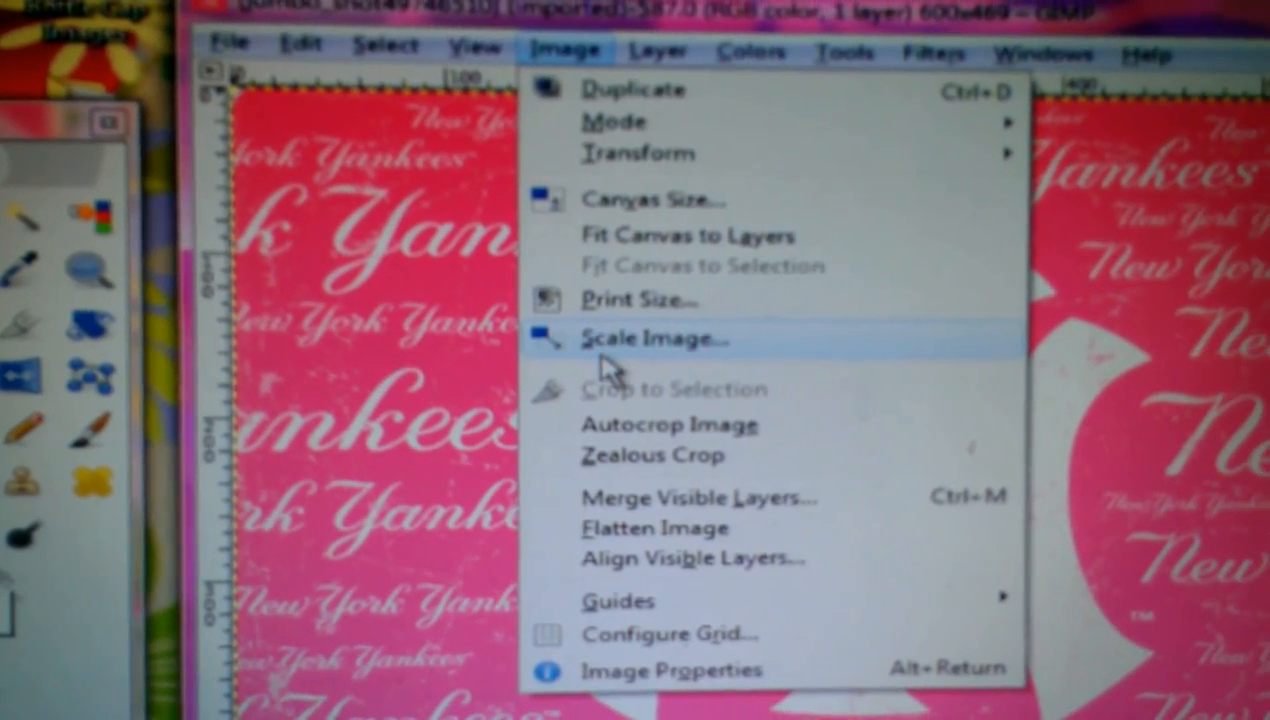
click(653, 338)
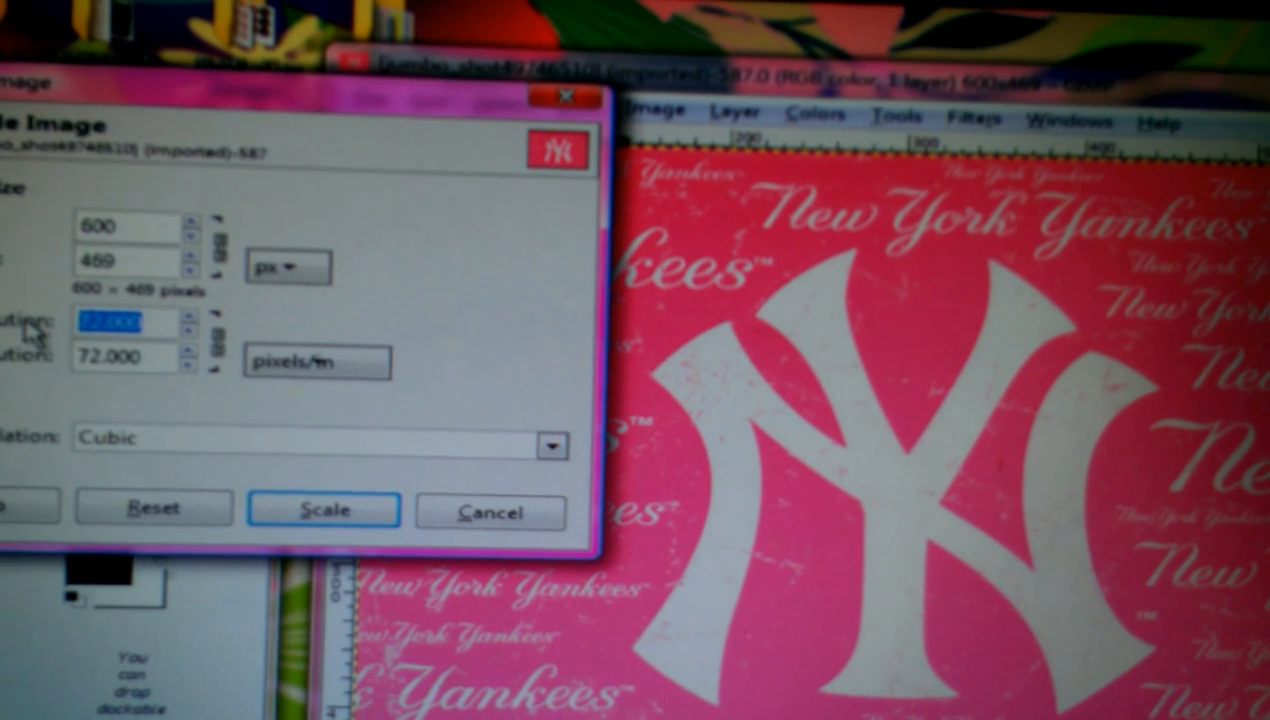
text(300)
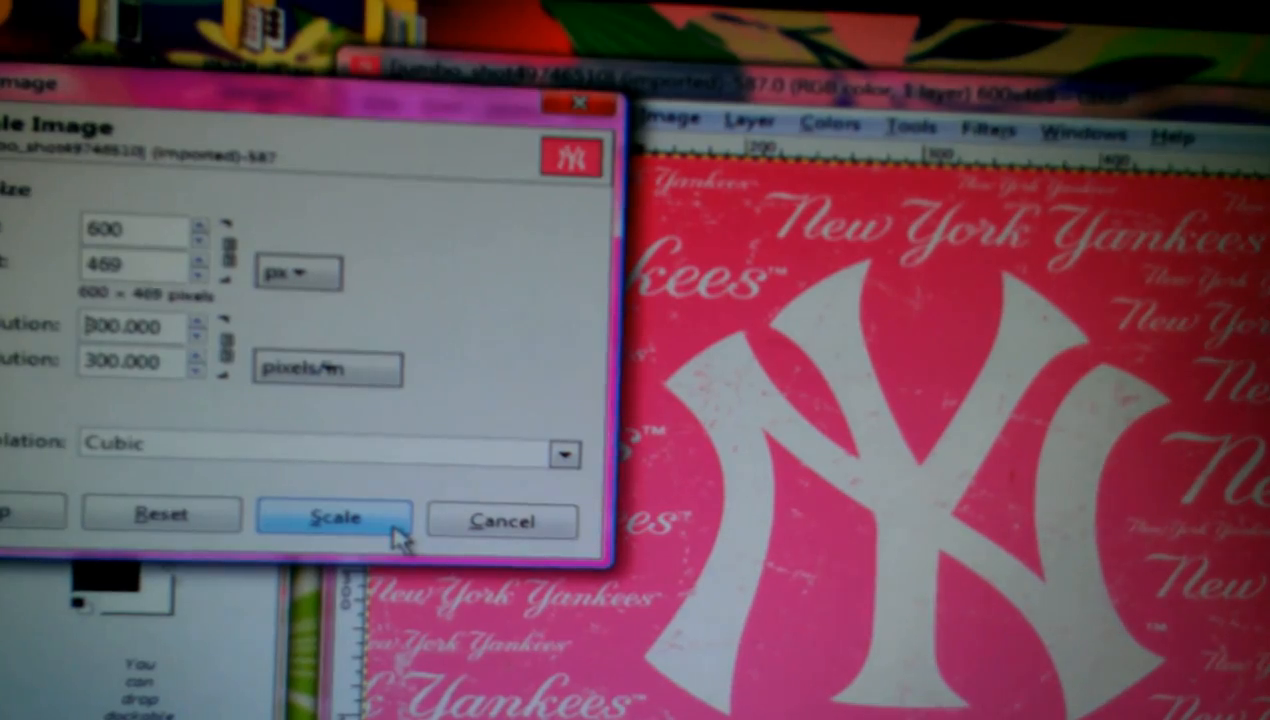
click(336, 520)
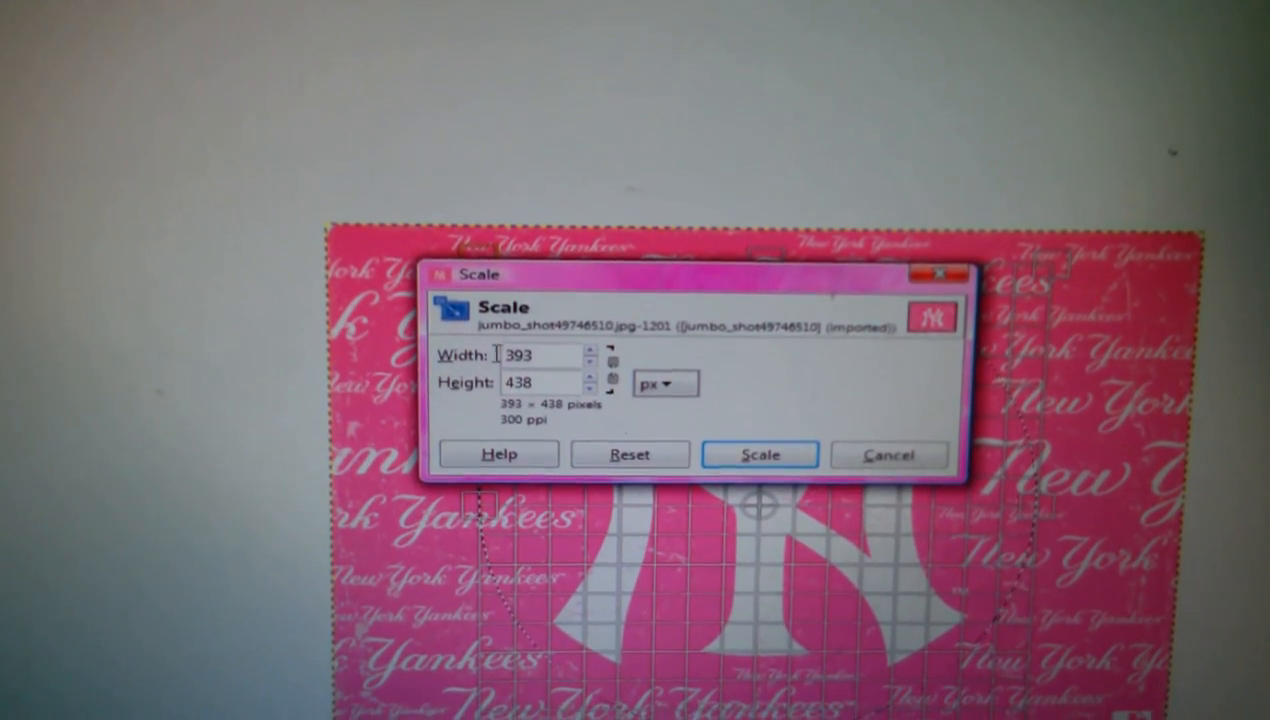
Step: Scale the circular Yankees logo area to 120 × 120 pixels
click(759, 454)
text(120)
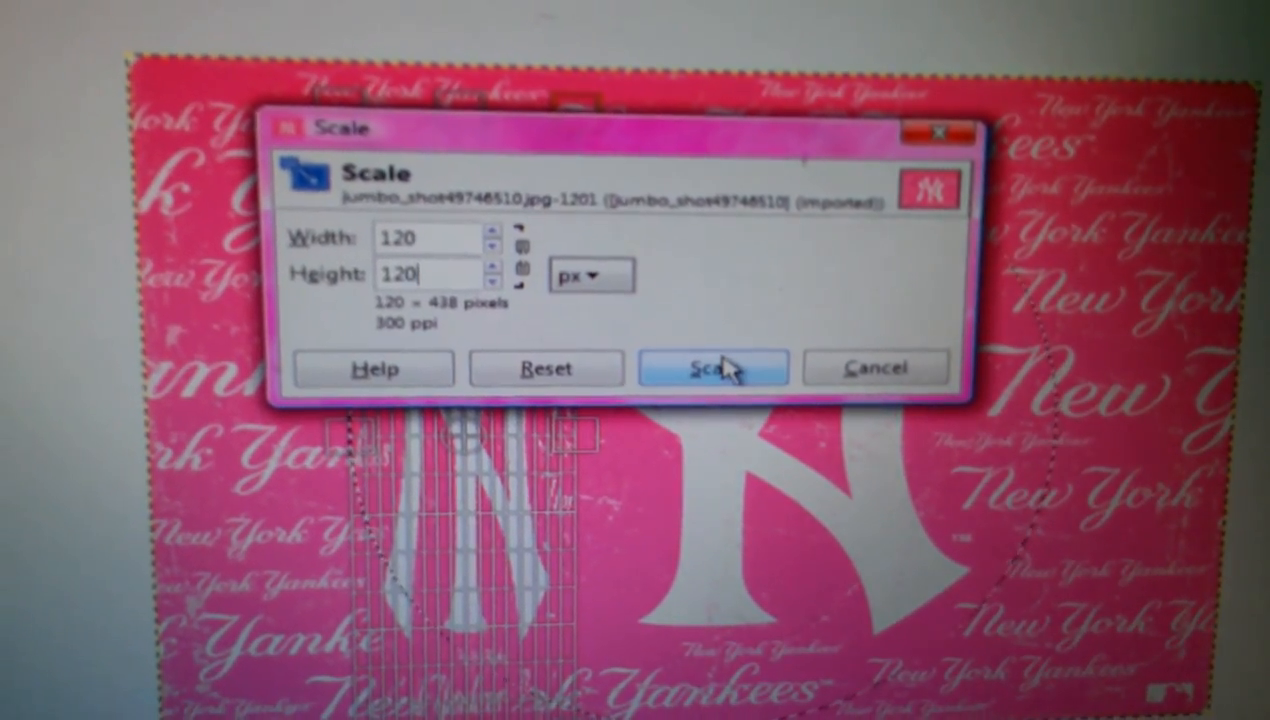
click(714, 368)
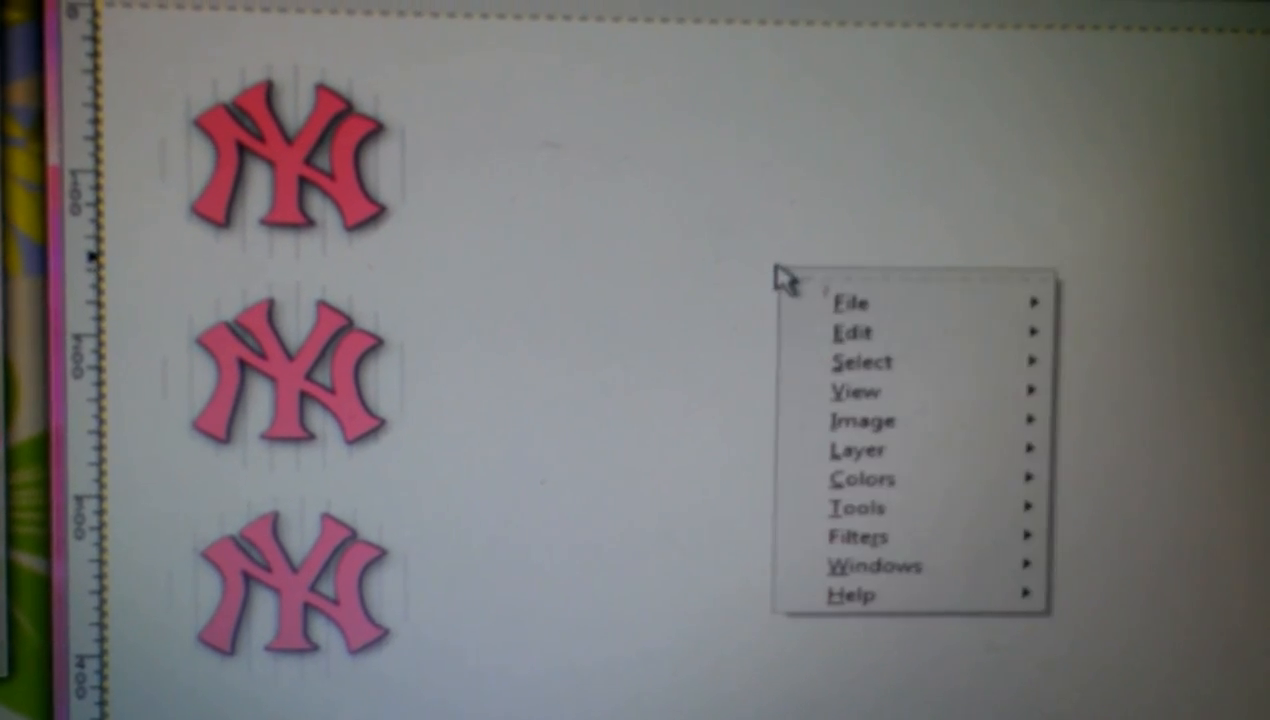
Step: Paste the circular Yankees logo next to the top NY logo
click(852, 333)
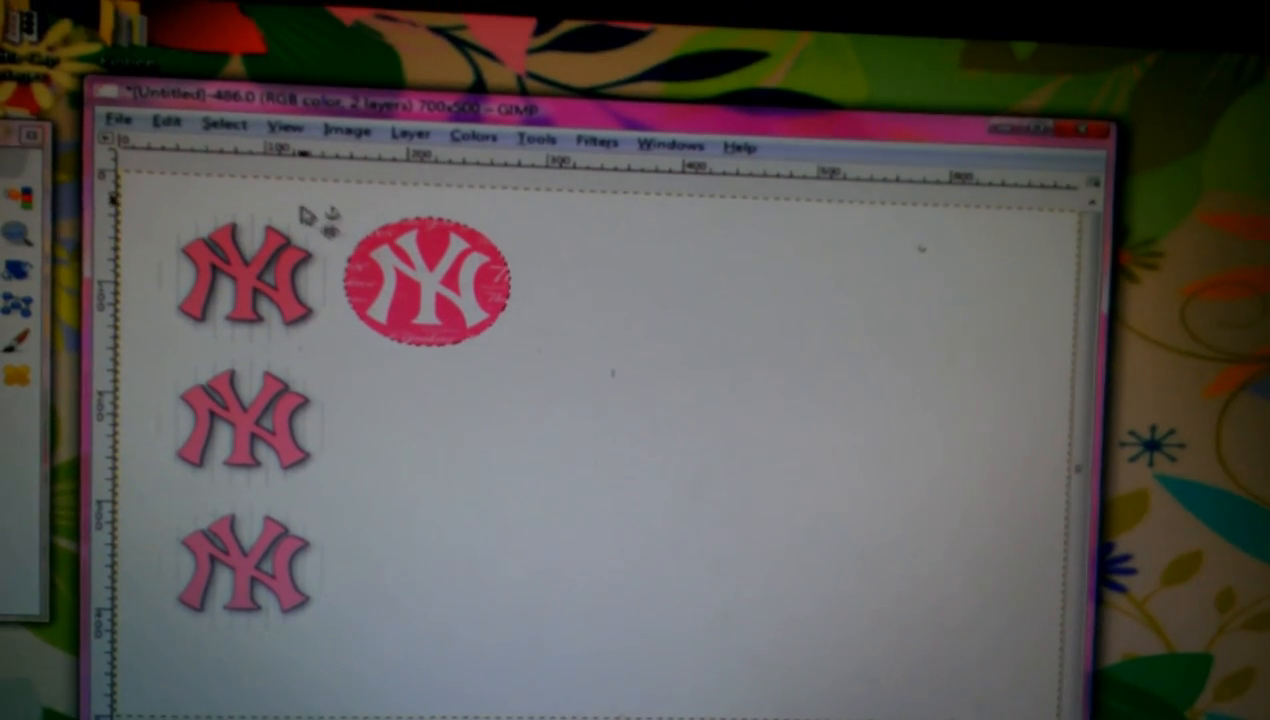
Step: Open the Export Image window from the File menu, browsing the bottle cap images folder
click(122, 118)
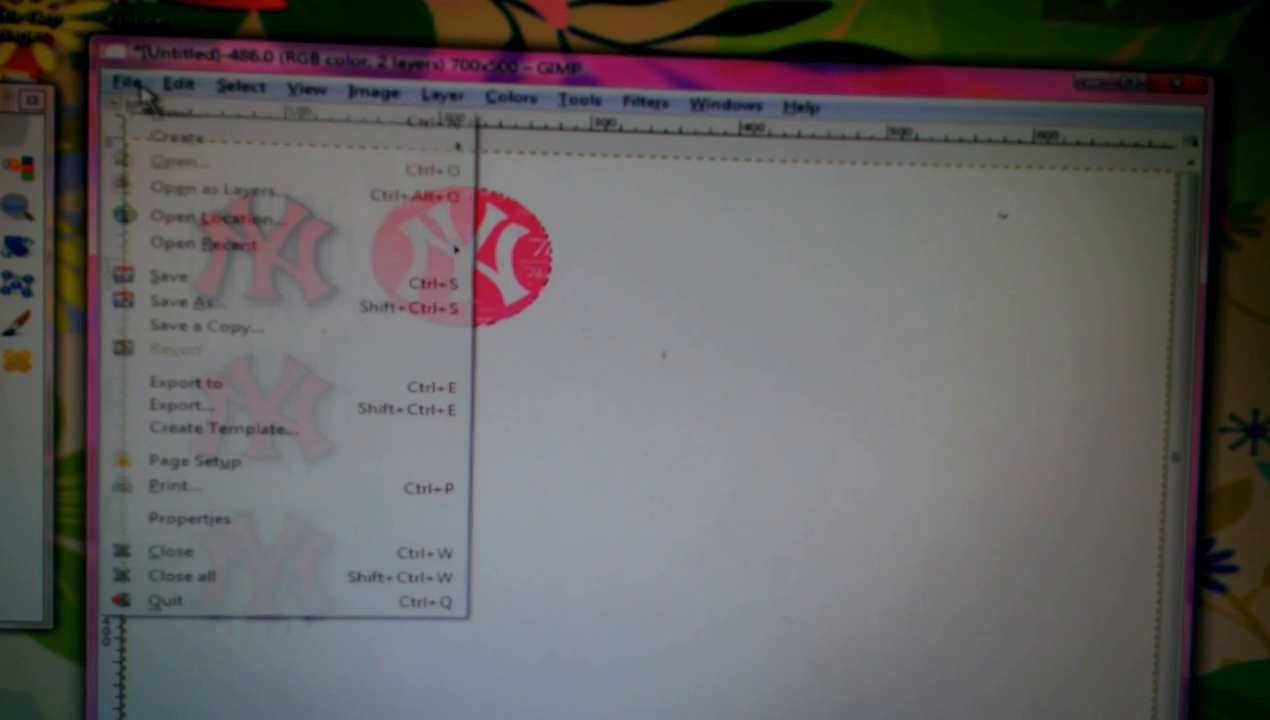
click(186, 382)
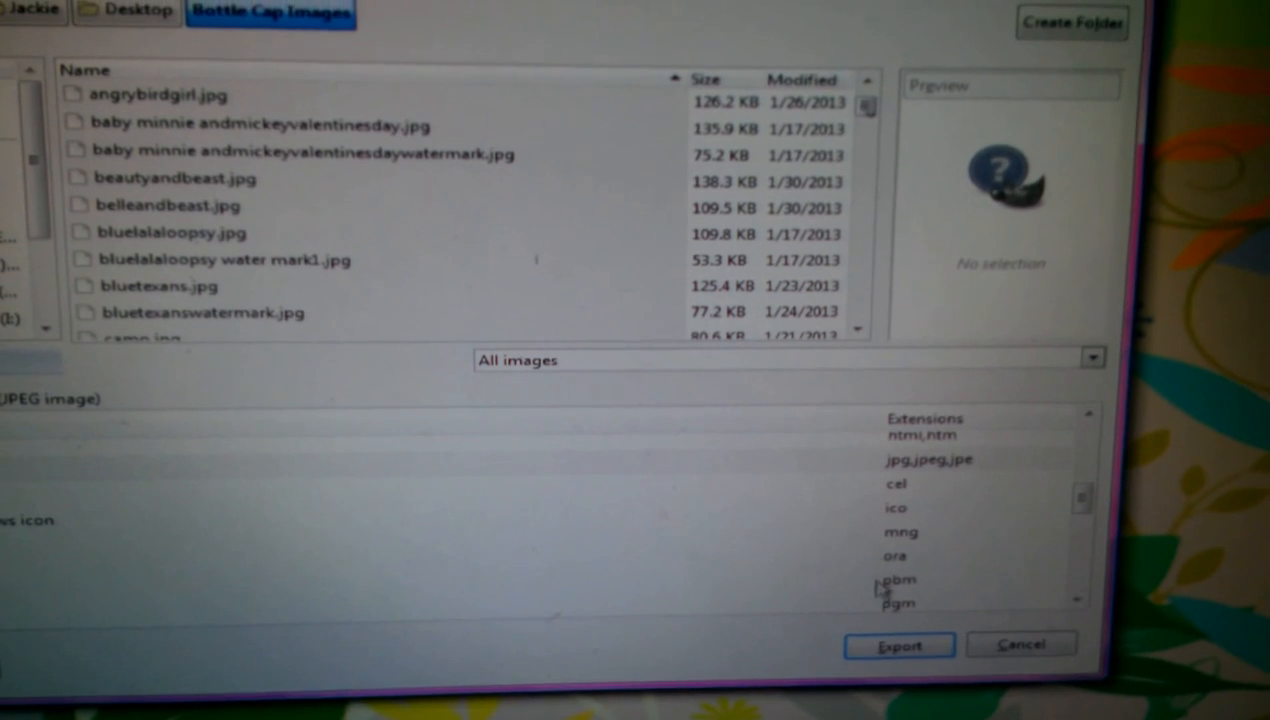
click(897, 645)
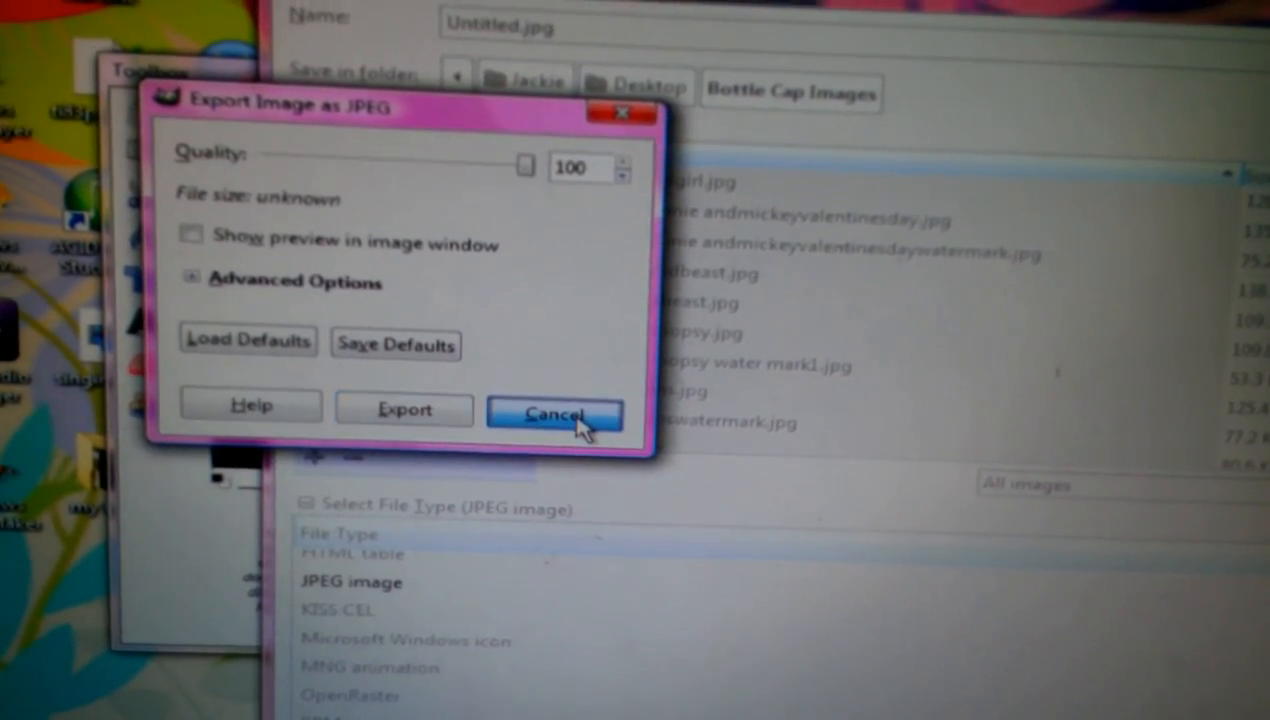
click(554, 414)
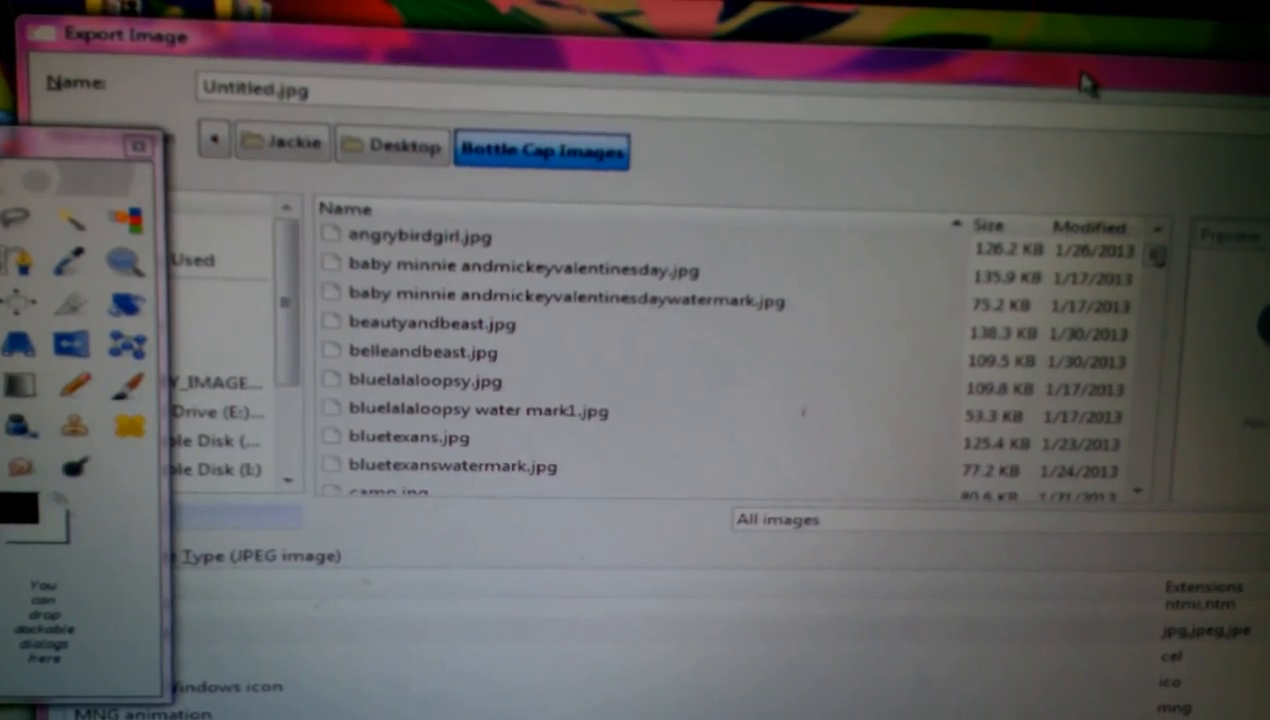